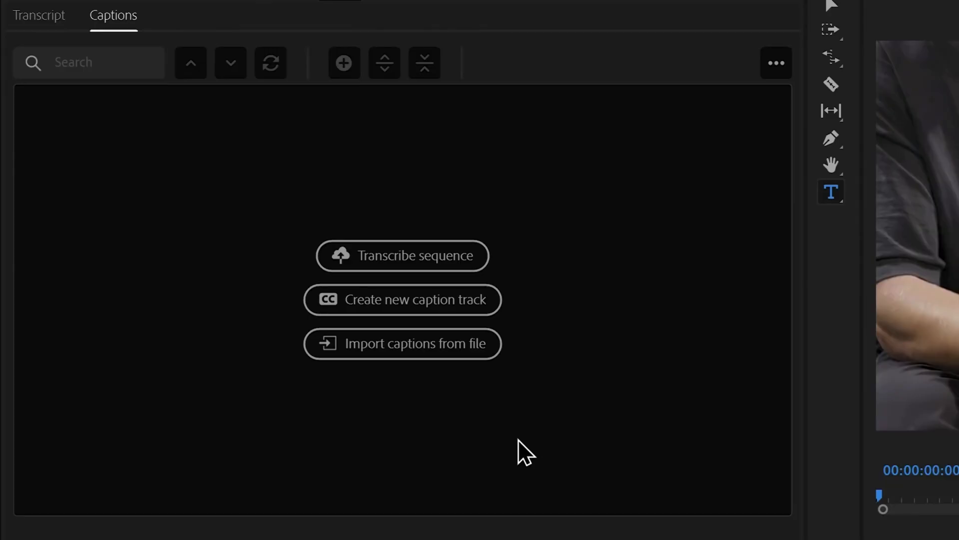
# - Bring up the Text panel from the Window menu and start Transcribe sequence from the Captions side
pyautogui.click(402, 255)
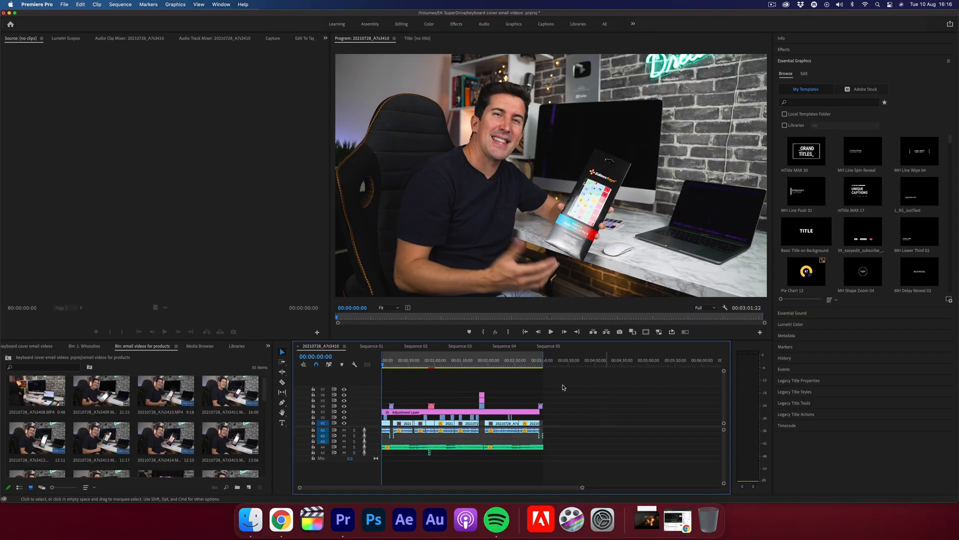
pyautogui.click(221, 4)
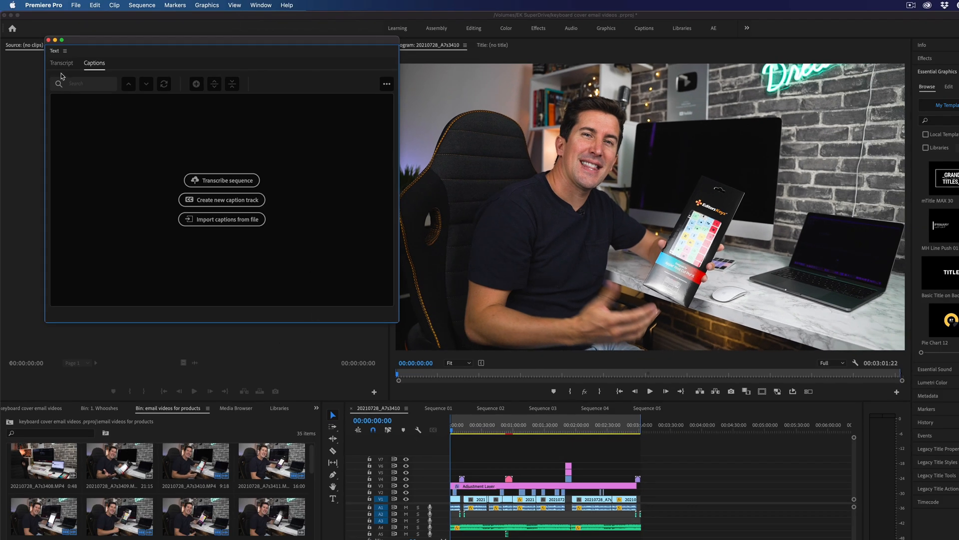
pyautogui.click(61, 63)
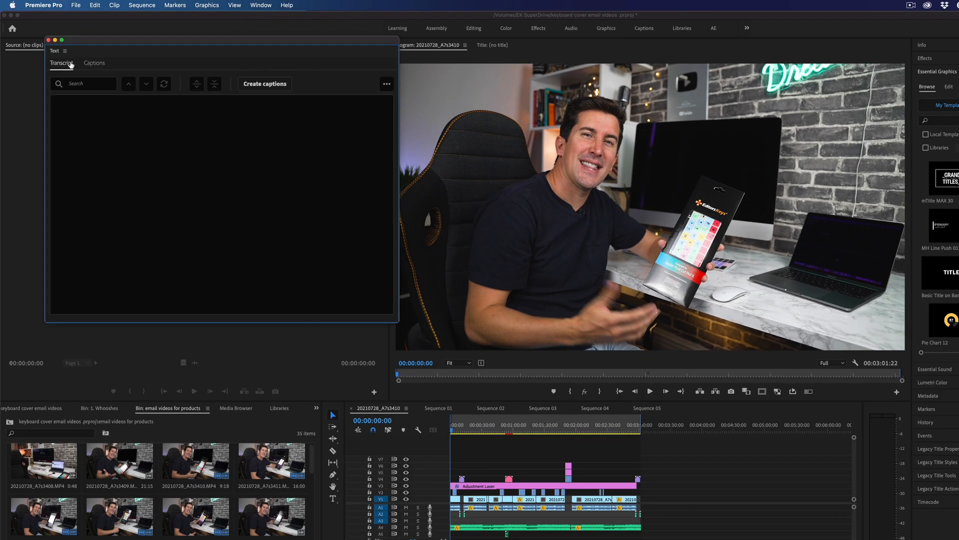
pyautogui.click(94, 62)
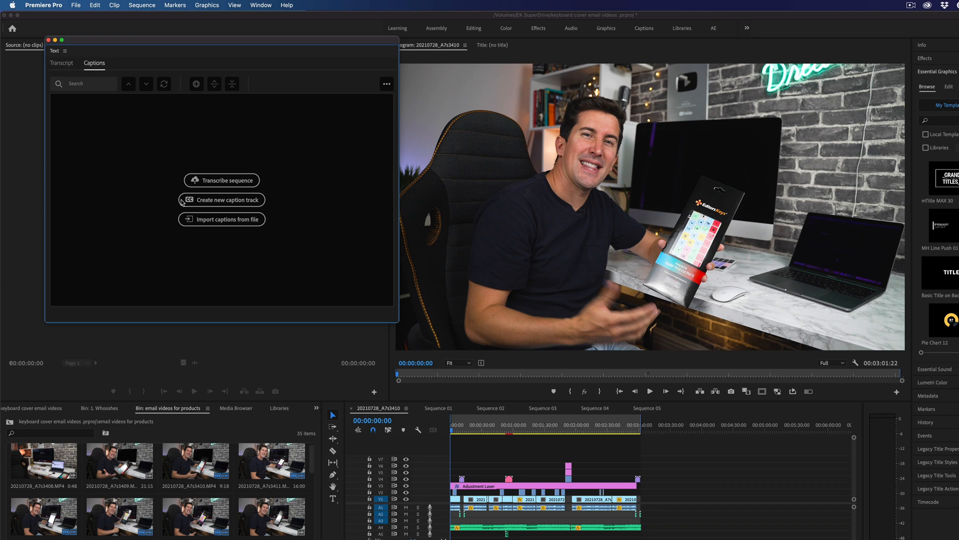
pyautogui.click(222, 180)
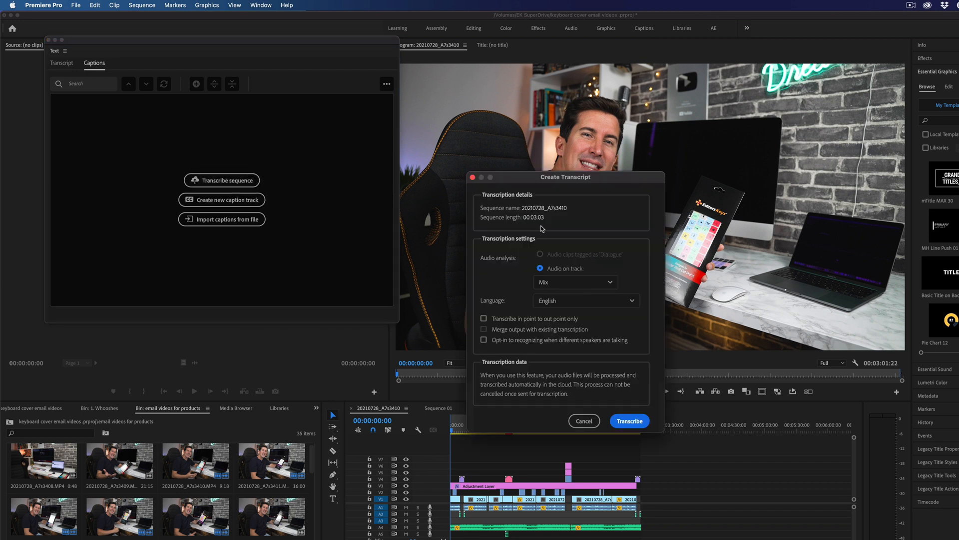
# - Keep mixed audio and English in Create Transcript, close it, and reopen the transcription settings
pyautogui.click(574, 282)
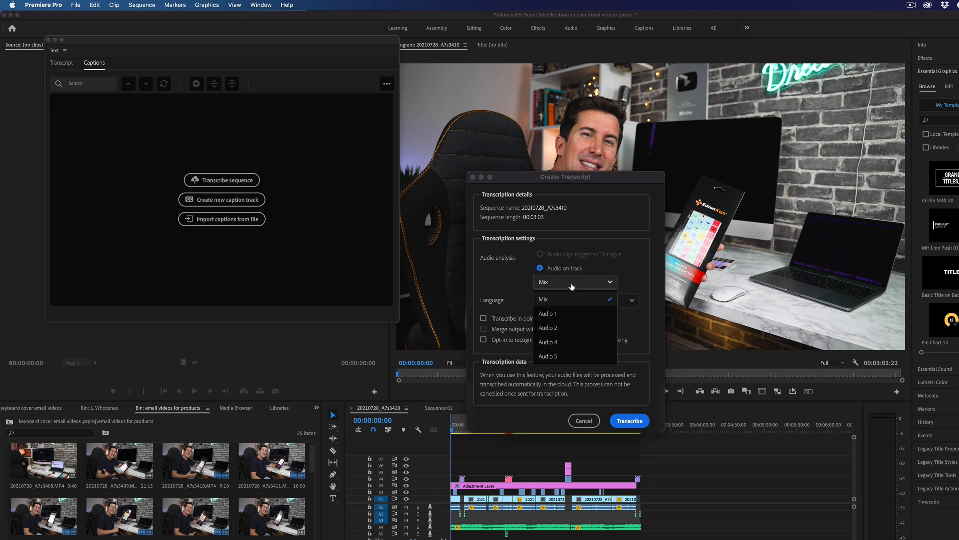
pyautogui.click(546, 313)
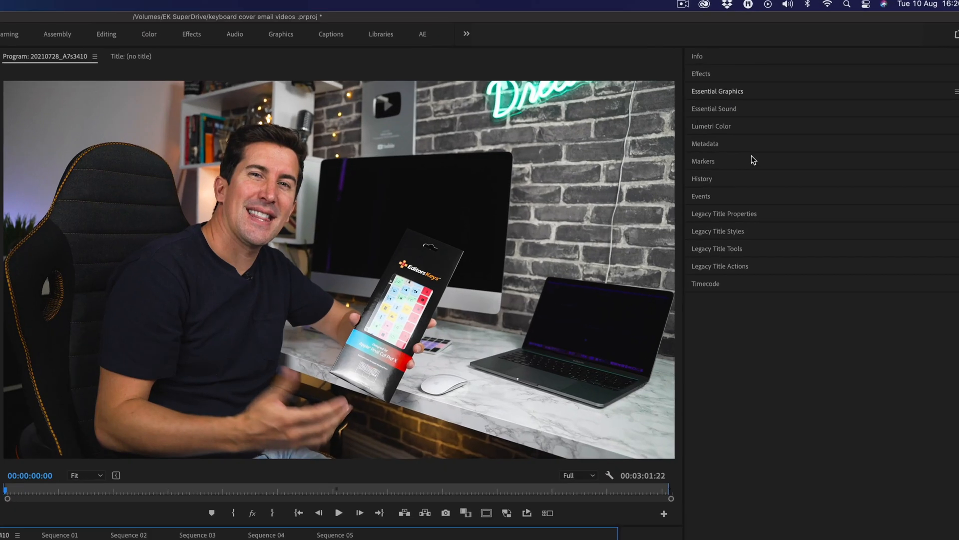
pyautogui.click(713, 107)
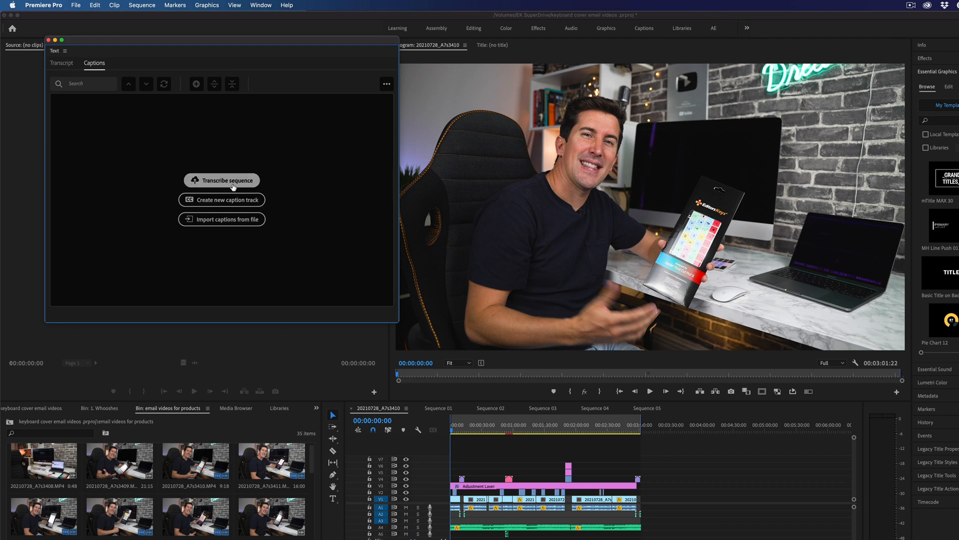
pyautogui.click(222, 180)
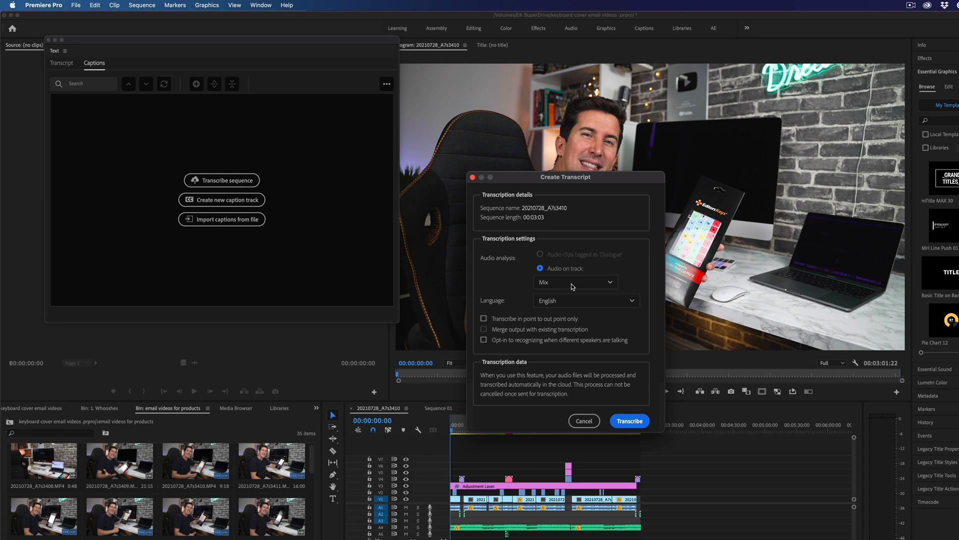
# - Transcribe only the Audio 1 track in English with the extra checkboxes left off
pyautogui.click(573, 282)
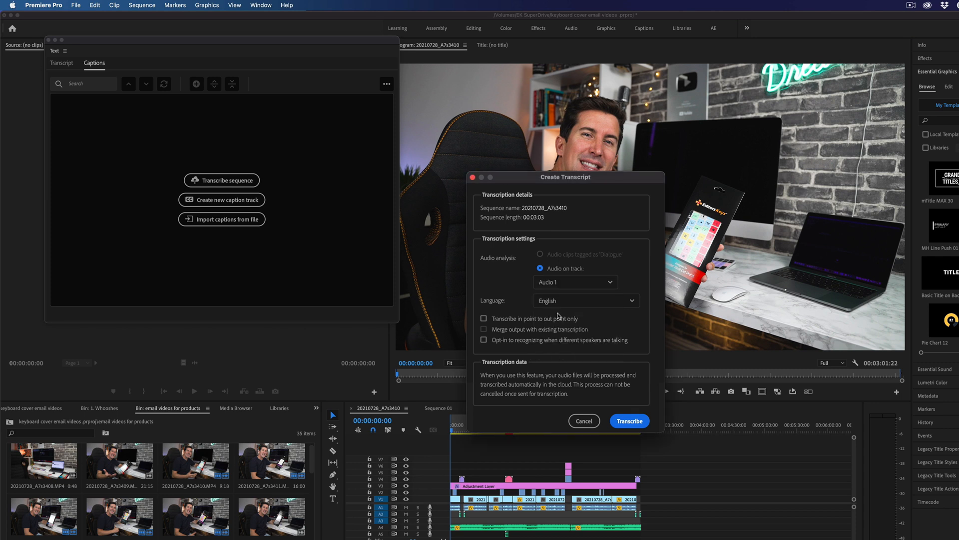
pyautogui.click(584, 301)
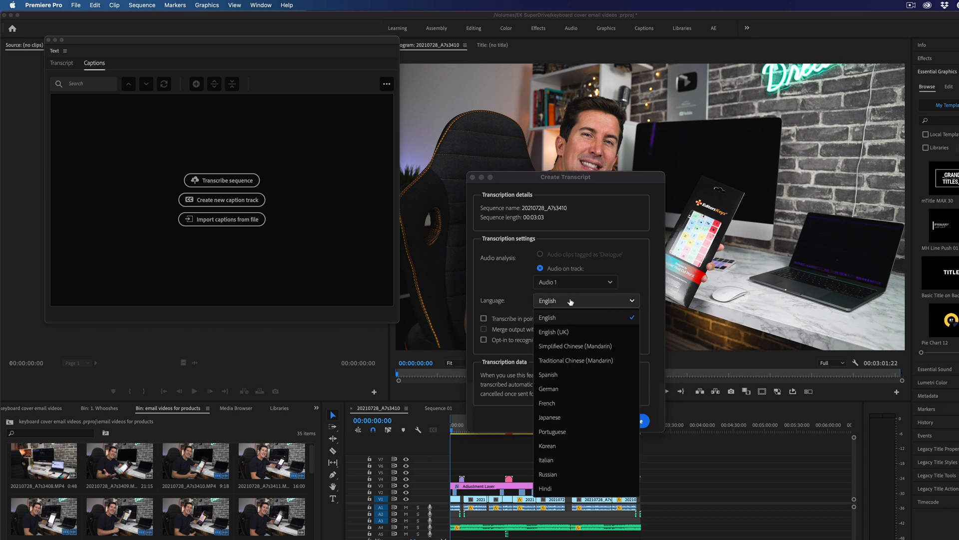
pyautogui.moveTo(575, 461)
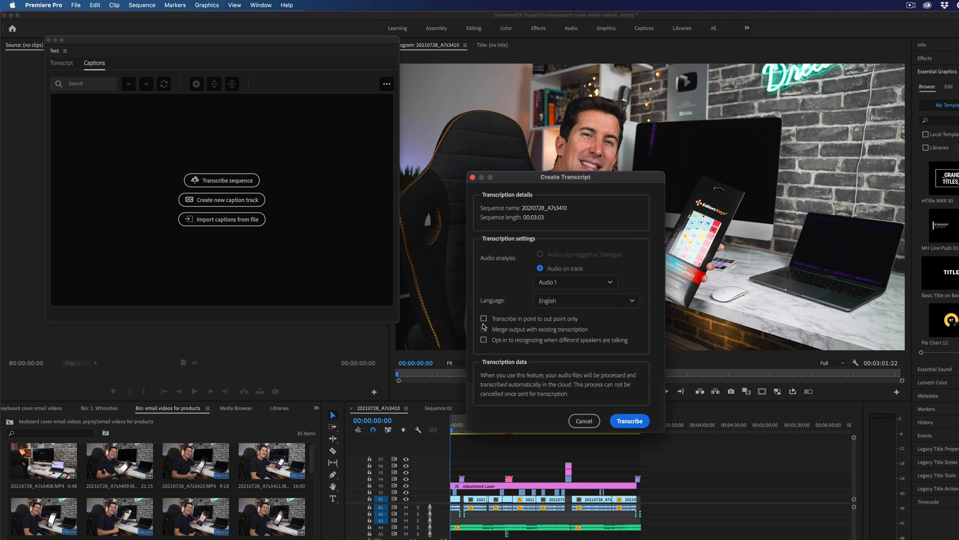
pyautogui.click(484, 340)
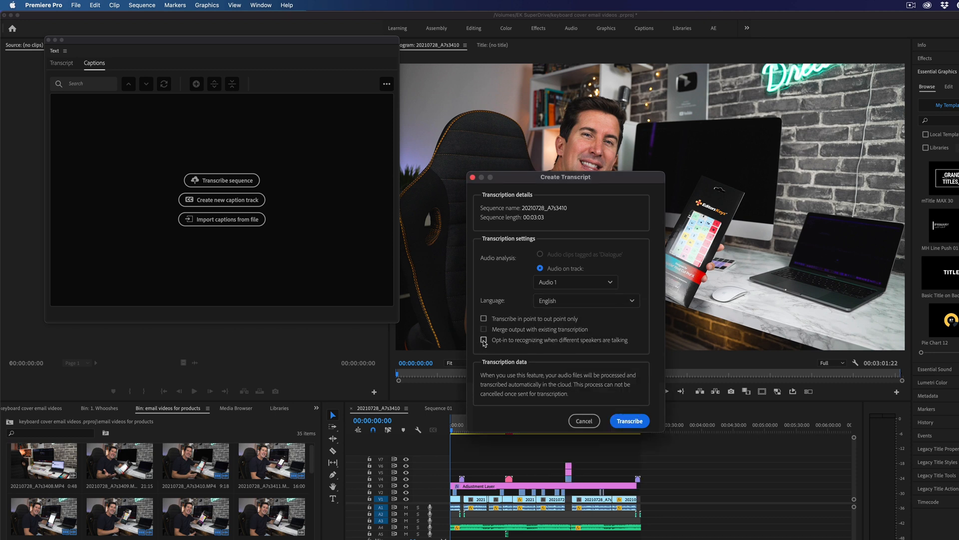
pyautogui.click(484, 339)
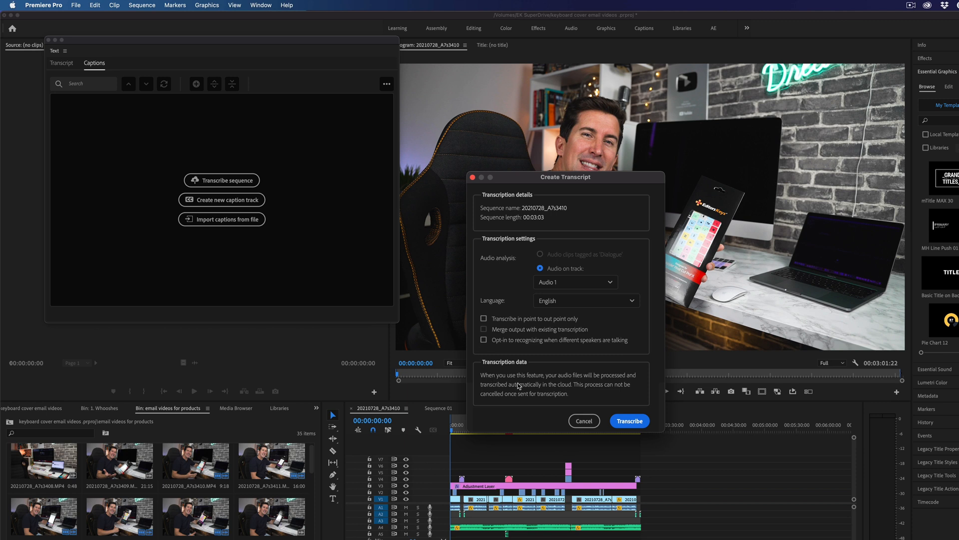
pyautogui.moveTo(523, 383)
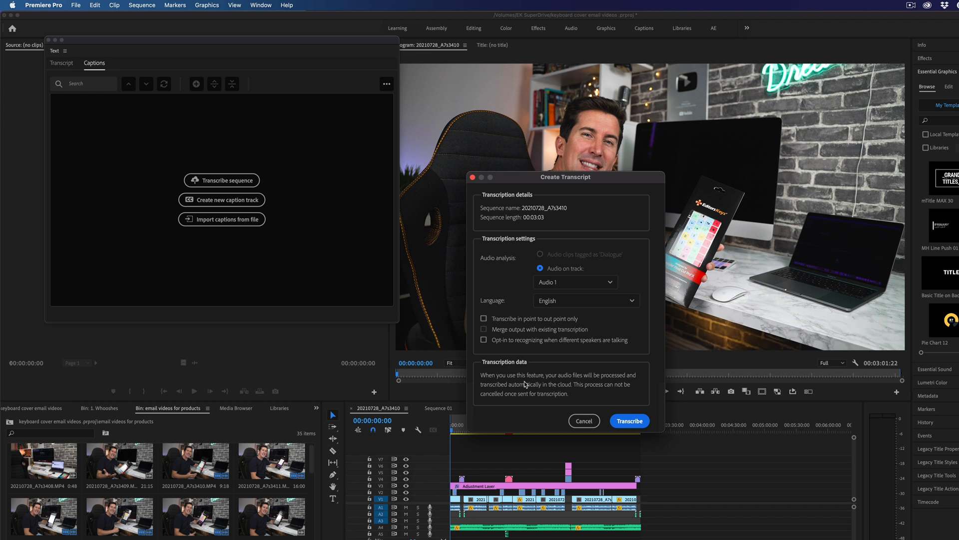
pyautogui.moveTo(533, 380)
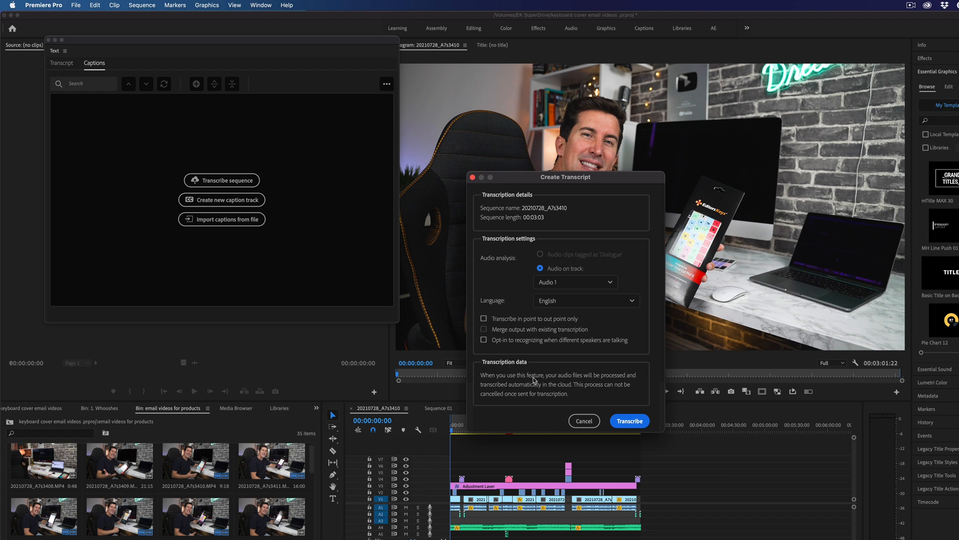
pyautogui.moveTo(548, 367)
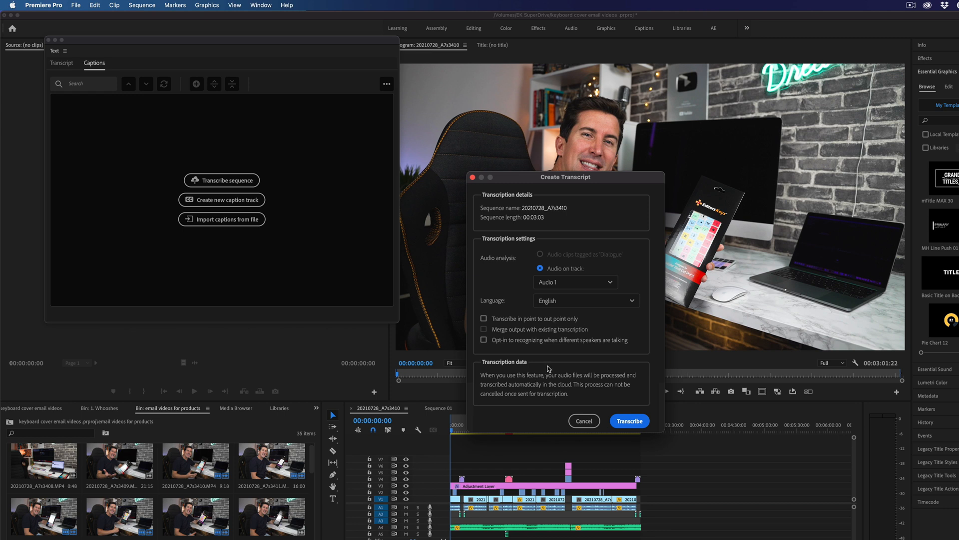
pyautogui.click(628, 421)
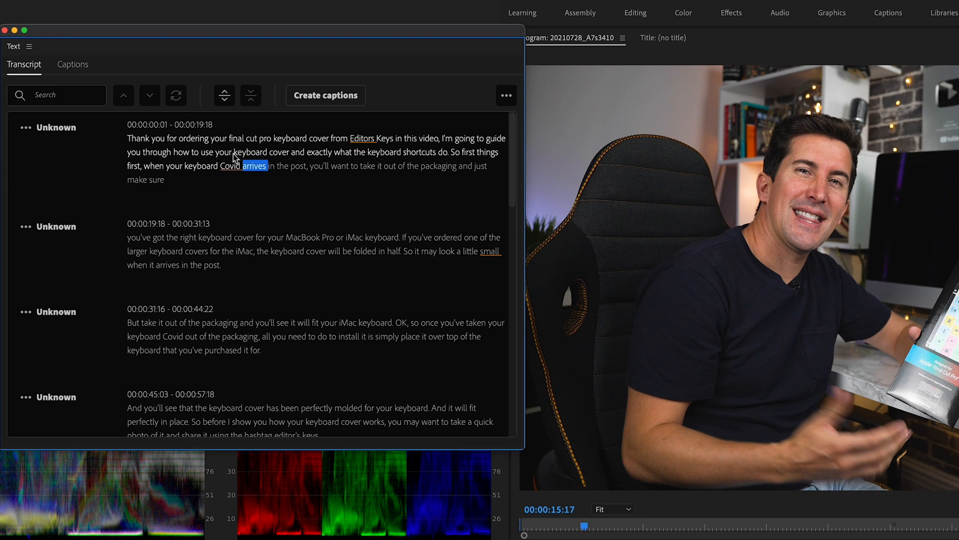
# - Correct the first transcript paragraph around 'keyboard' and scroll down to review later passages
pyautogui.click(306, 158)
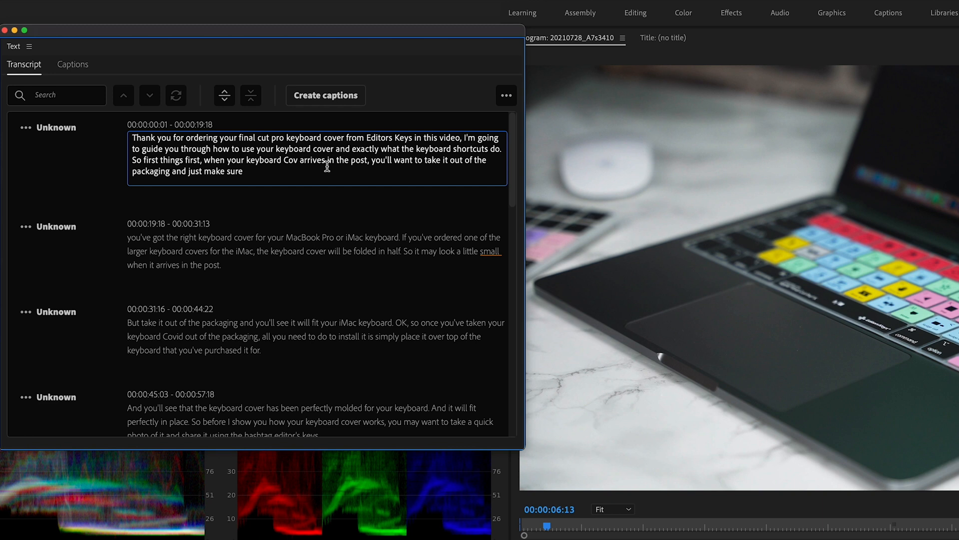
pyautogui.doubleClick(250, 152)
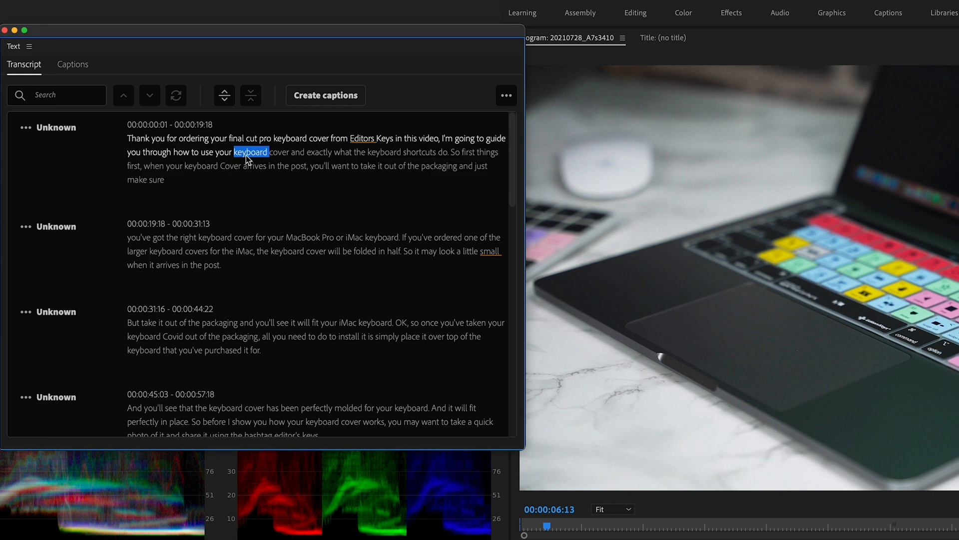
pyautogui.scroll(-3)
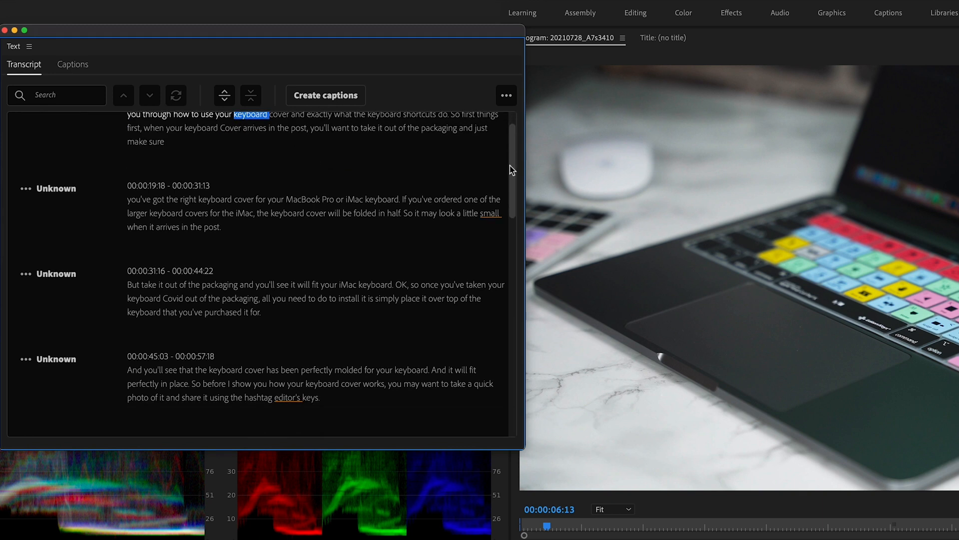
pyautogui.scroll(-3)
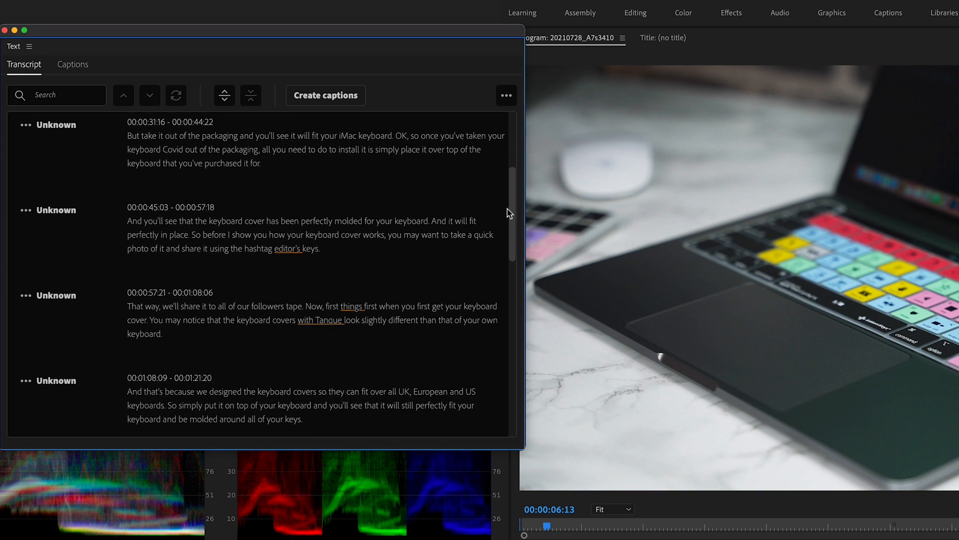
pyautogui.scroll(-3)
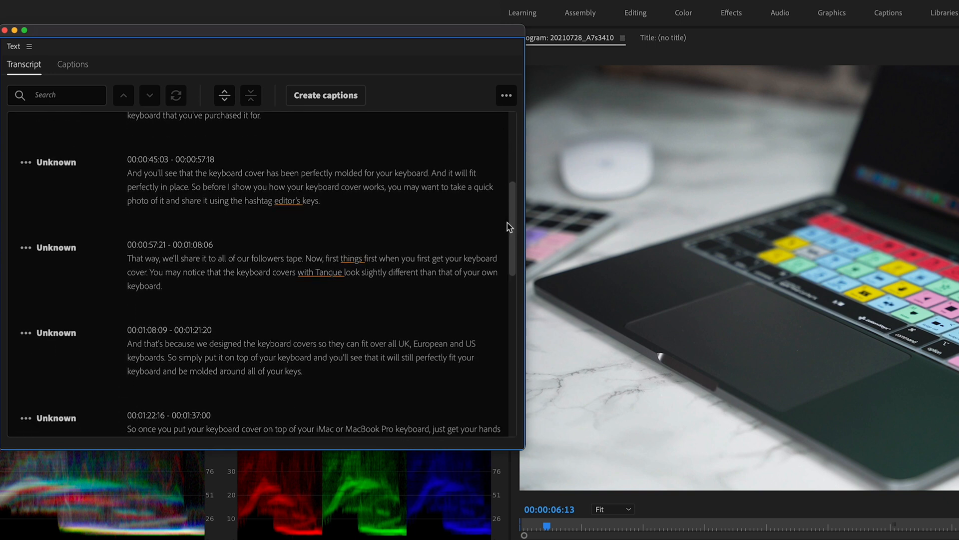
pyautogui.moveTo(118, 249)
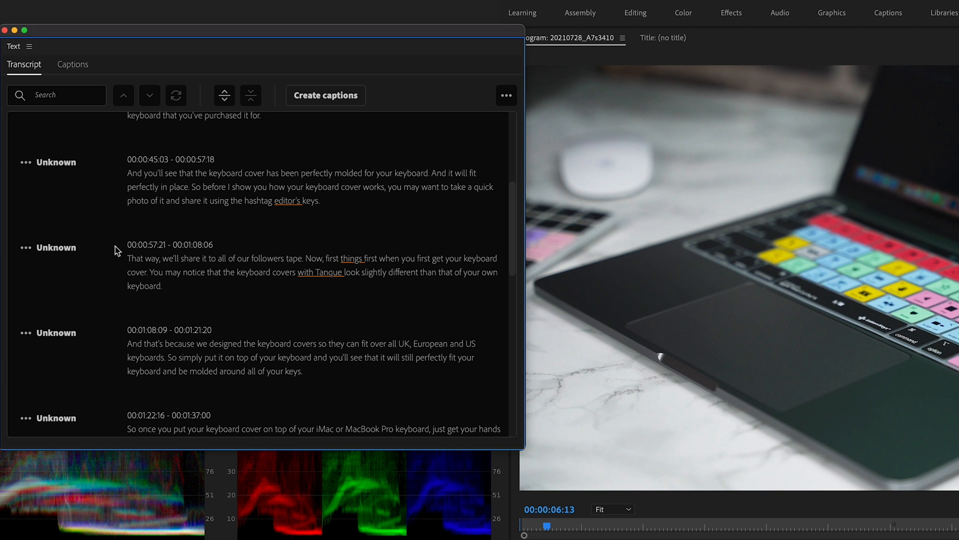
pyautogui.moveTo(176, 271)
pyautogui.write('o')
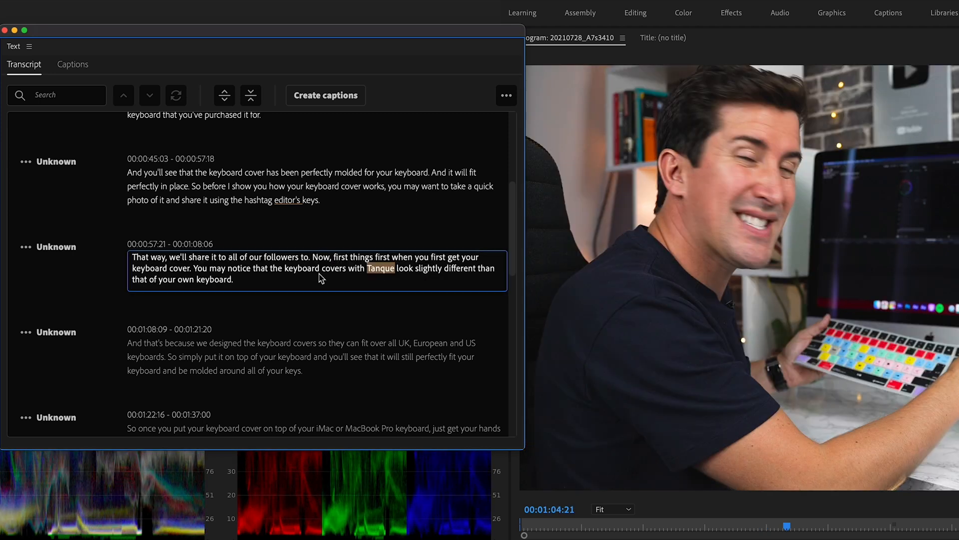
pyautogui.moveTo(349, 272)
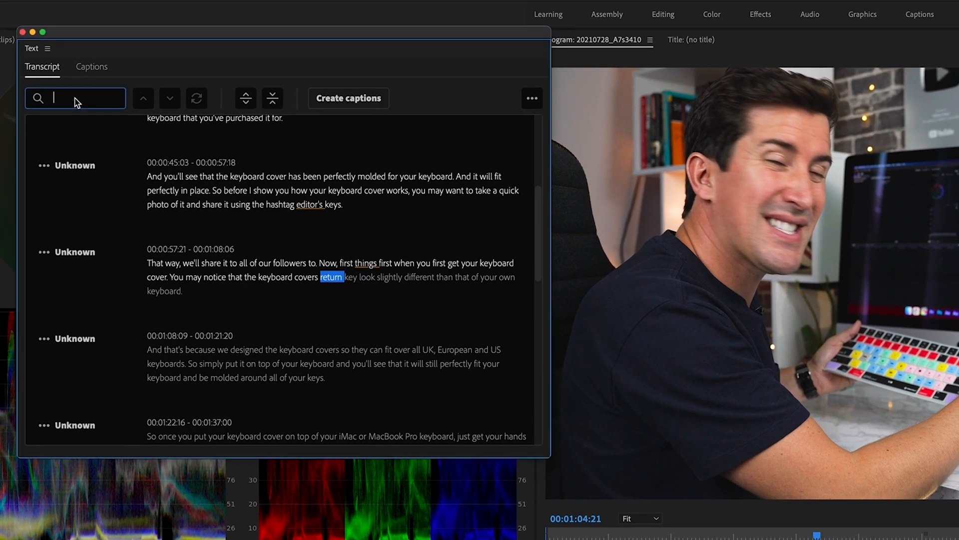
# - Search the transcript for 'keyboard', review the matches, then clear the search
pyautogui.write('keyboard')
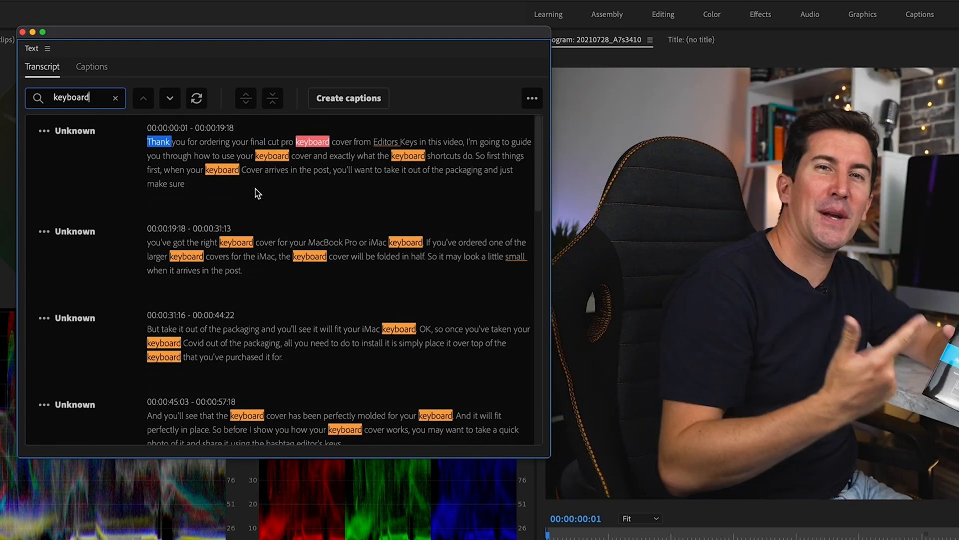
pyautogui.scroll(-3)
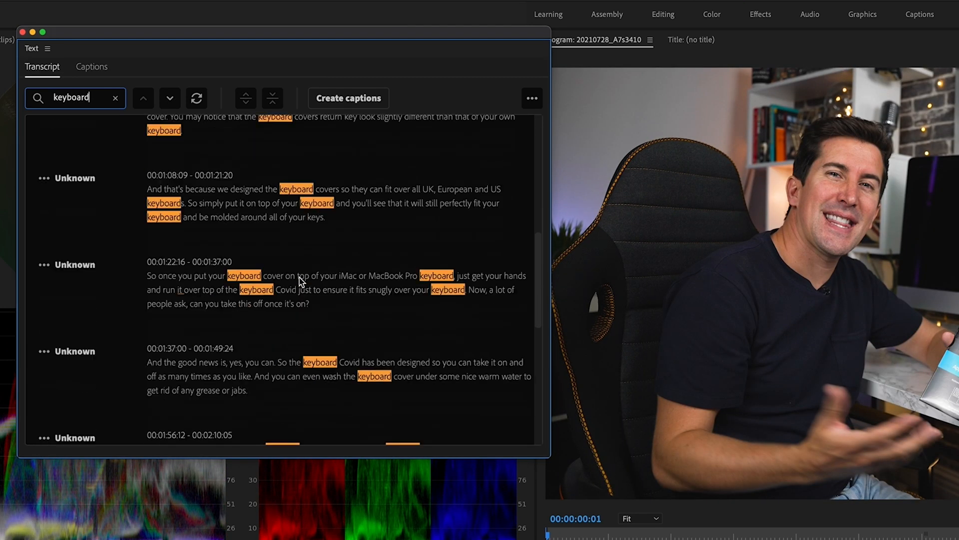
pyautogui.scroll(-3)
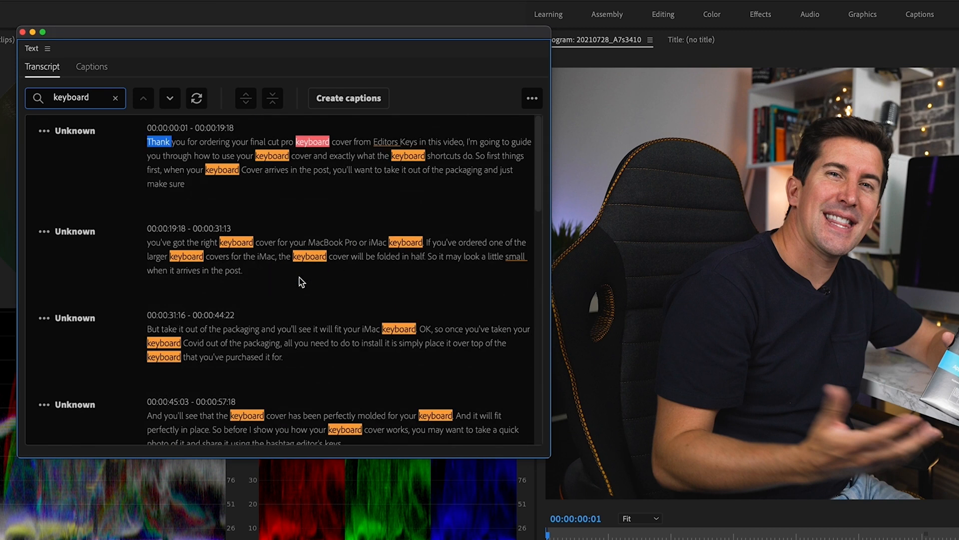
pyautogui.click(116, 98)
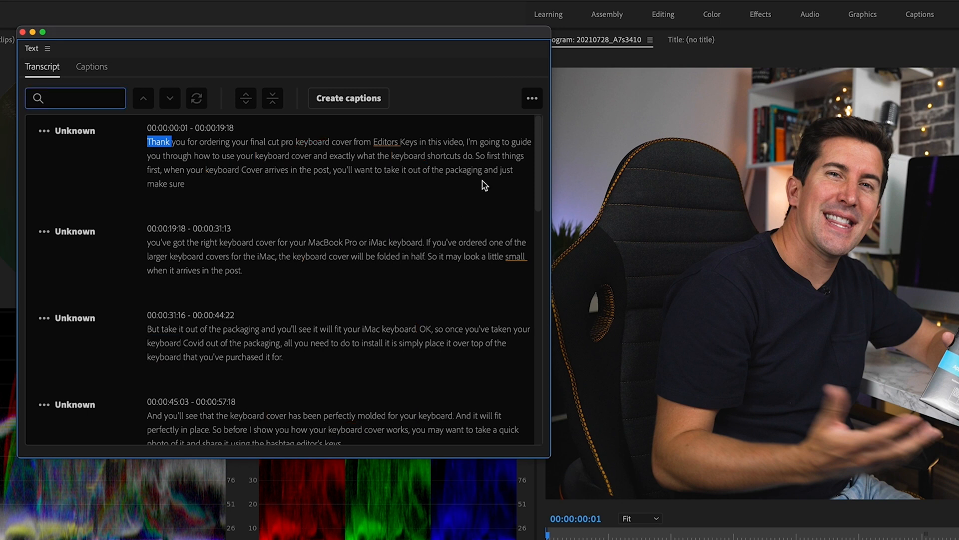
pyautogui.moveTo(502, 173)
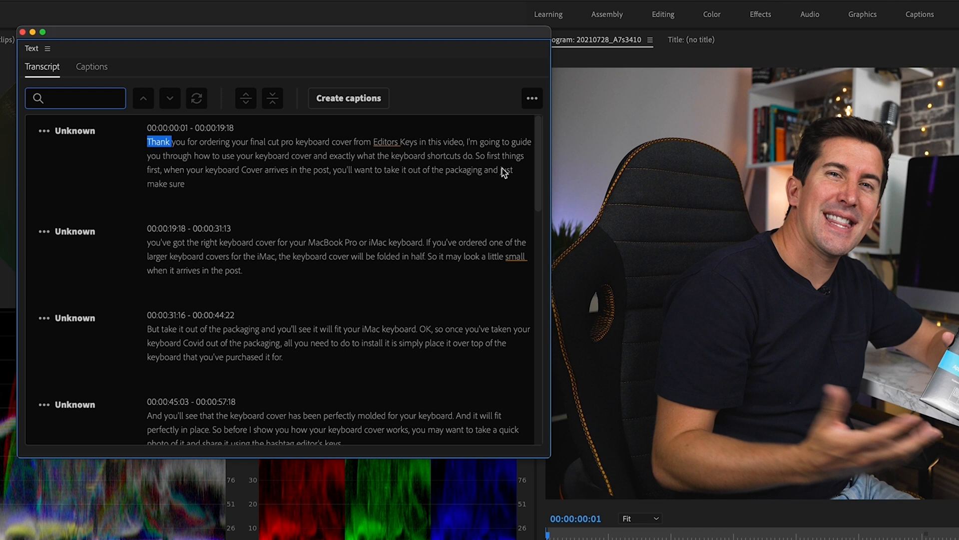
pyautogui.moveTo(517, 159)
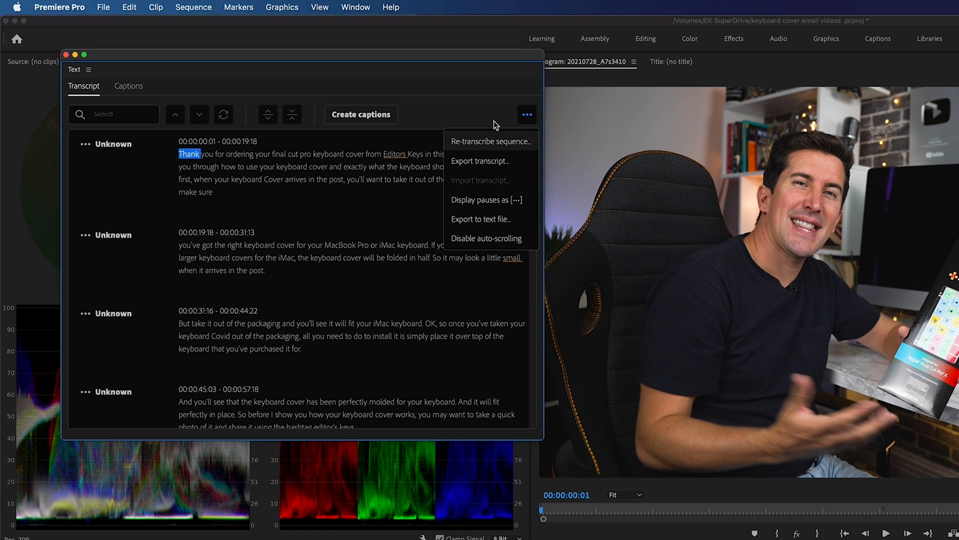
pyautogui.moveTo(487, 200)
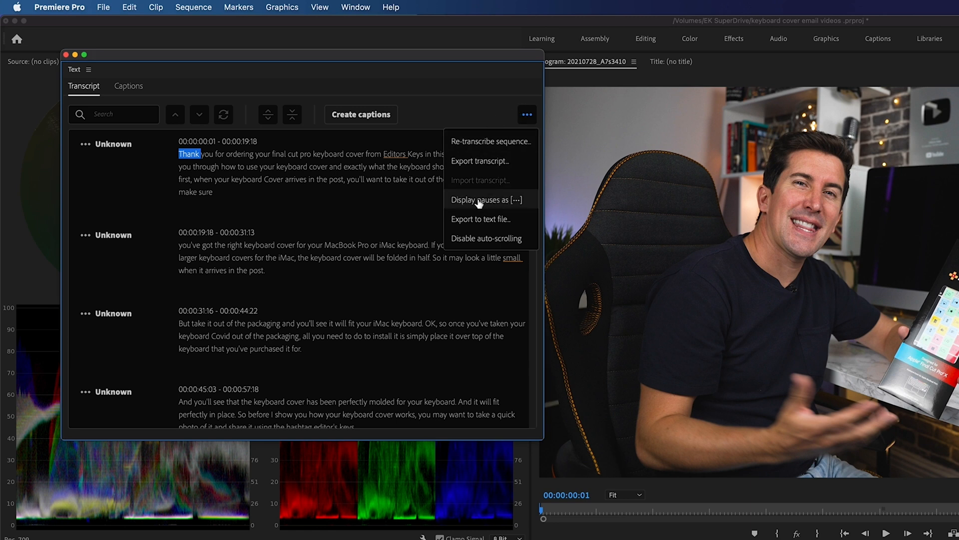
pyautogui.moveTo(477, 202)
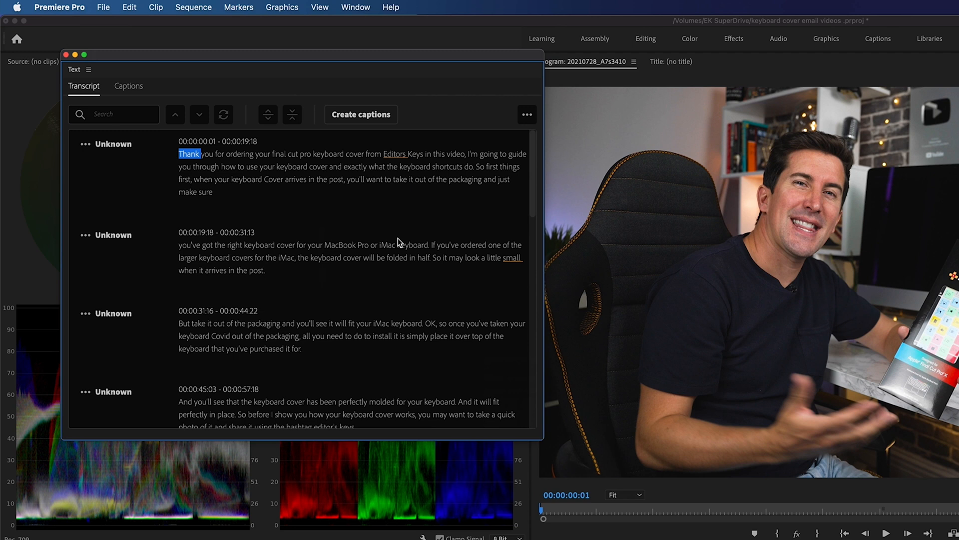
pyautogui.moveTo(467, 189)
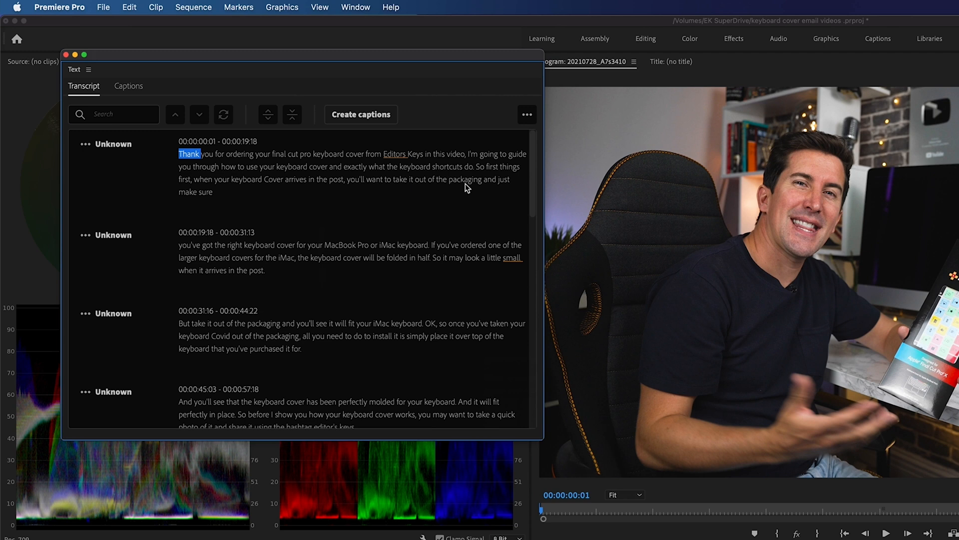
# - Check the transcript options list, then start Create captions from the Text panel
pyautogui.click(526, 114)
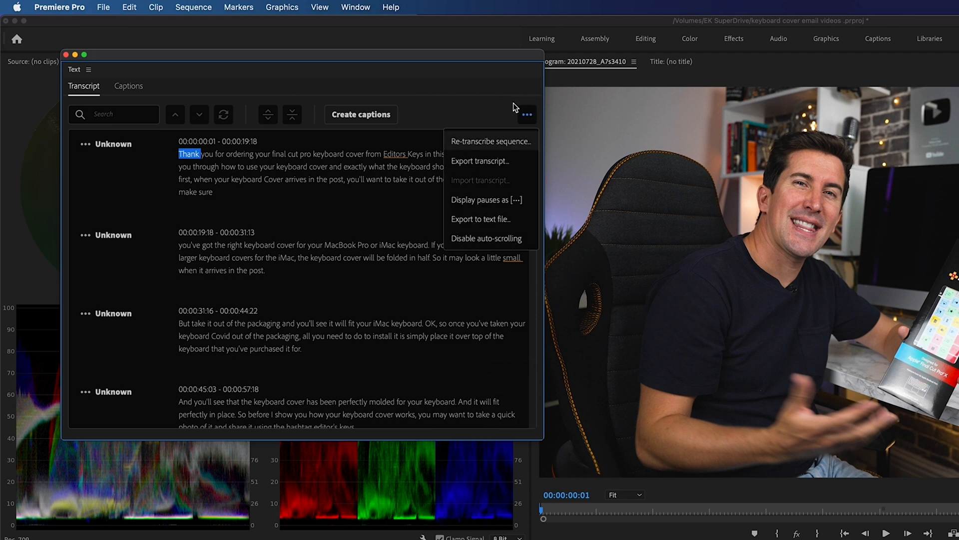
pyautogui.moveTo(498, 165)
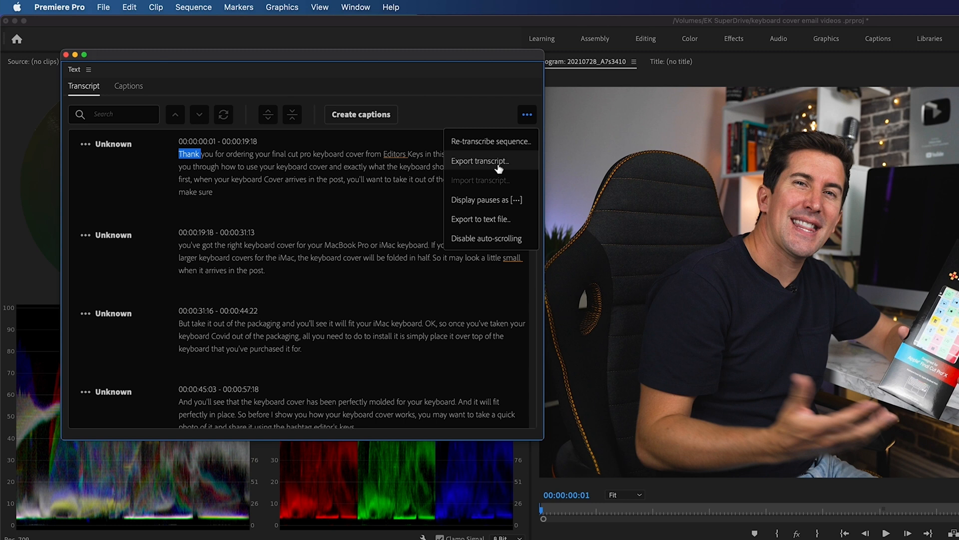
pyautogui.click(361, 114)
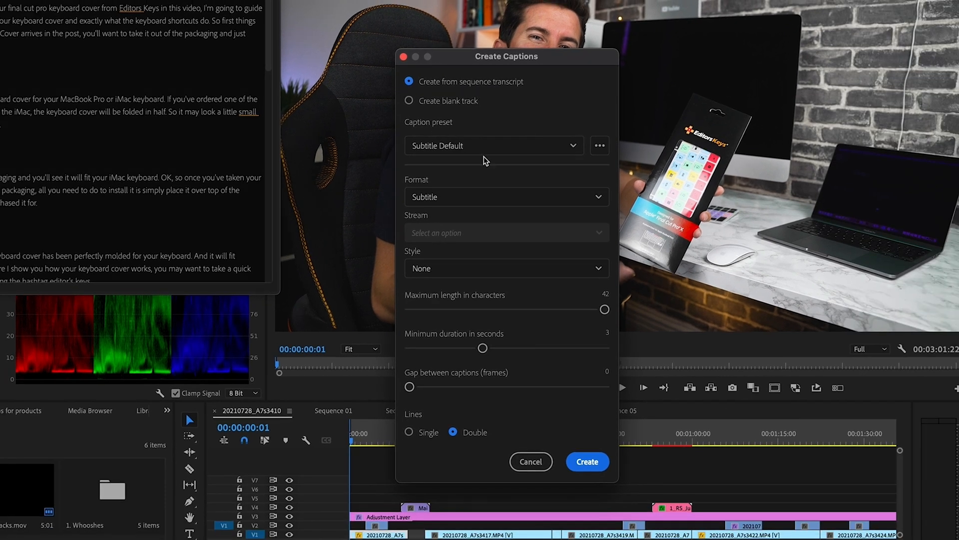
# - Create subtitle captions from the sequence transcript with Lines set to Double
pyautogui.click(493, 146)
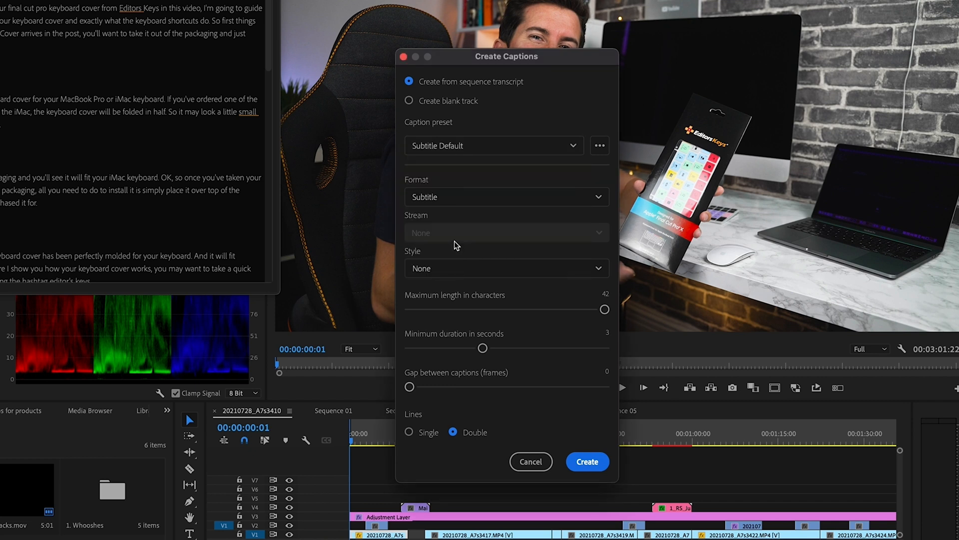
pyautogui.click(505, 197)
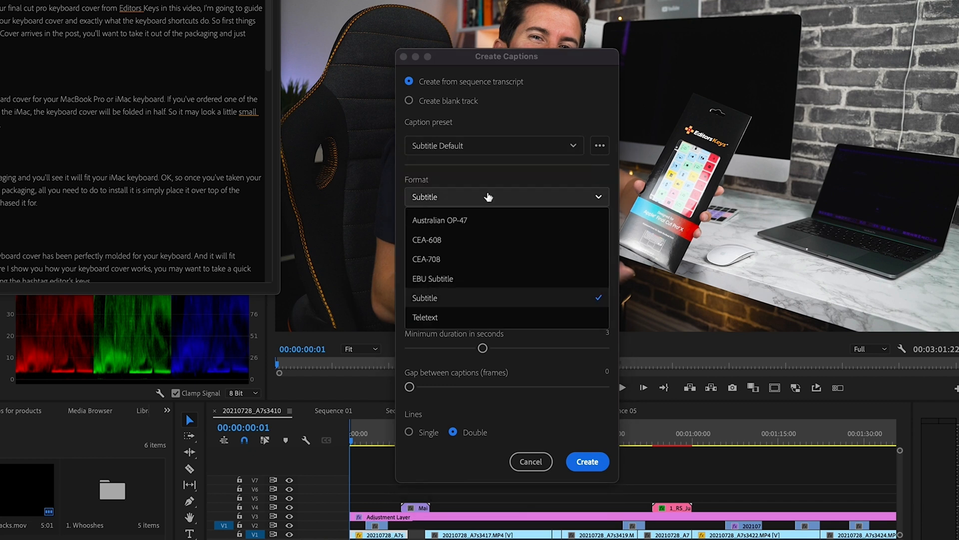
pyautogui.click(598, 146)
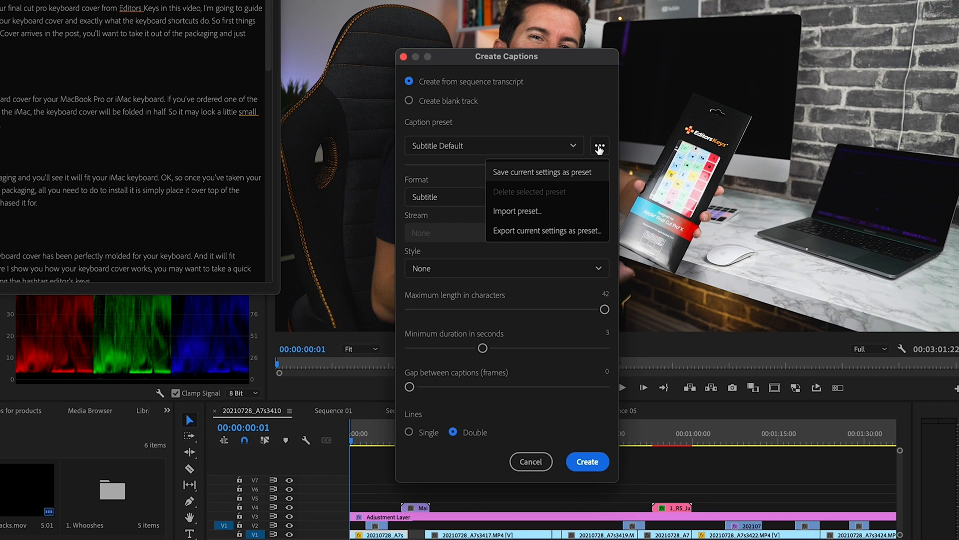
pyautogui.click(600, 146)
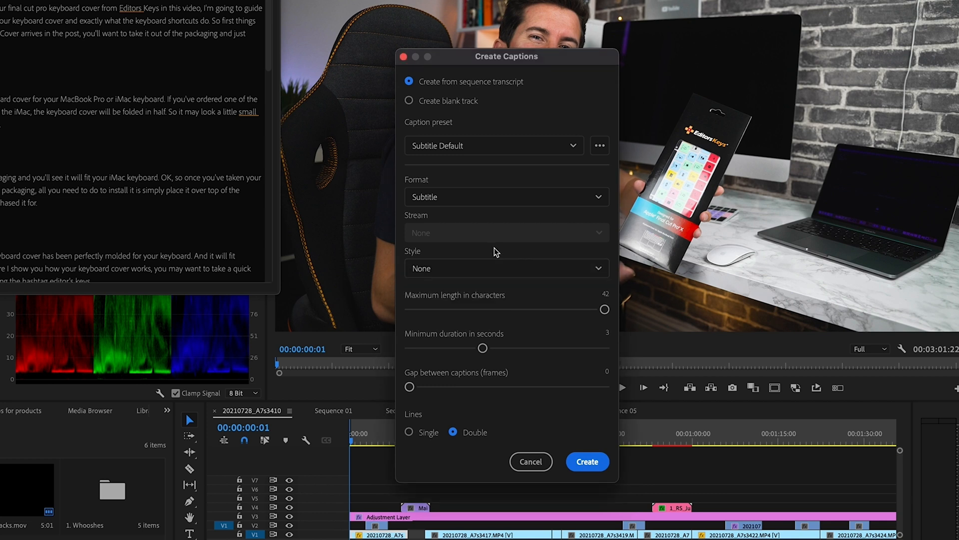
pyautogui.moveTo(422, 307)
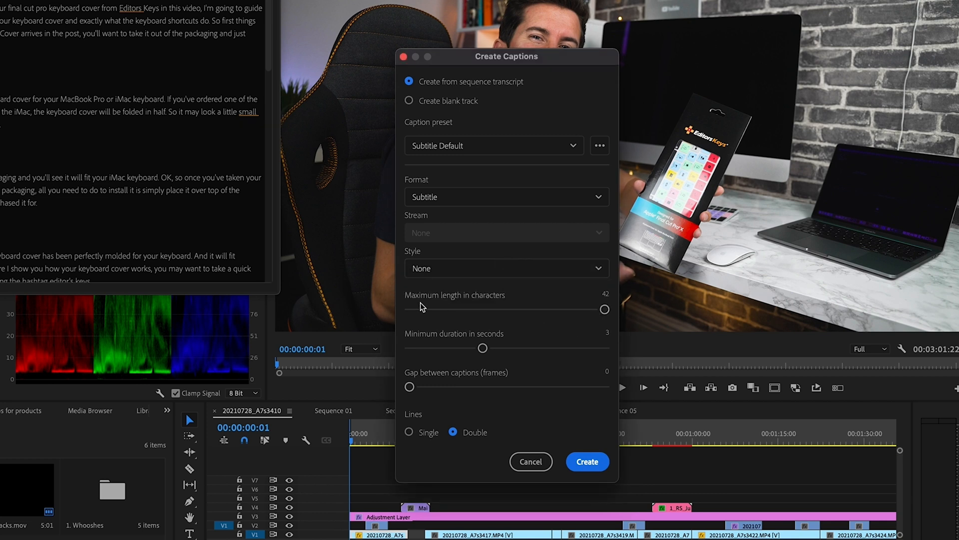
pyautogui.moveTo(473, 346)
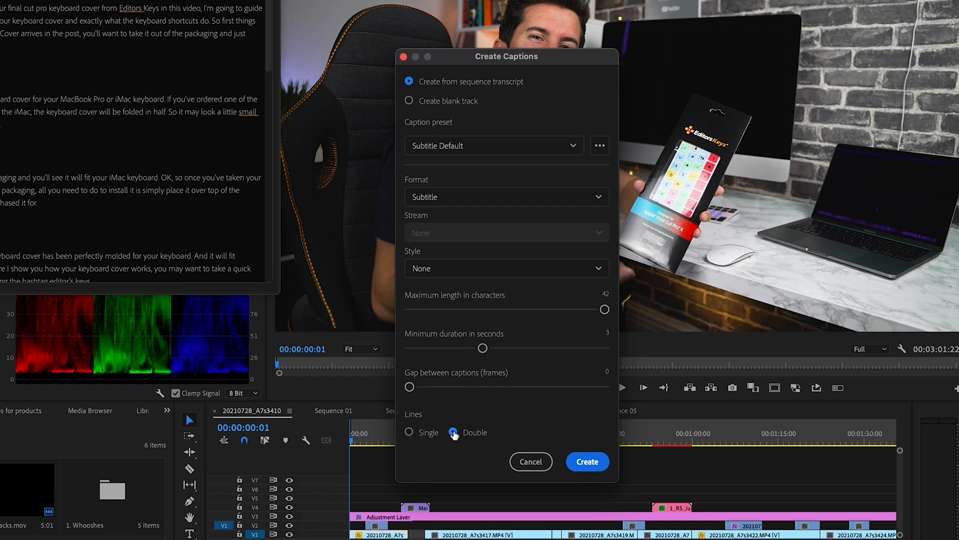
pyautogui.click(586, 462)
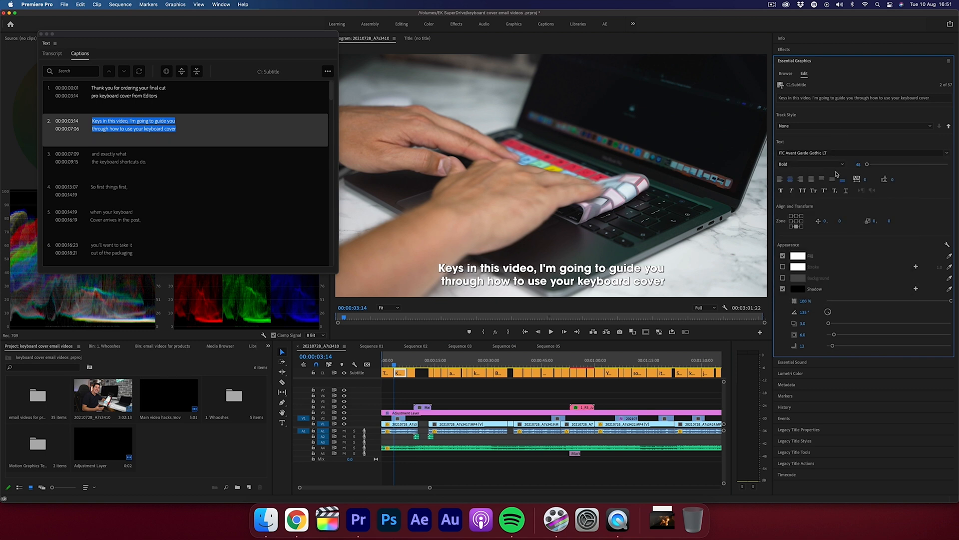
# - Enlarge the subtitle text and set its fill to orange on a black background
pyautogui.click(858, 164)
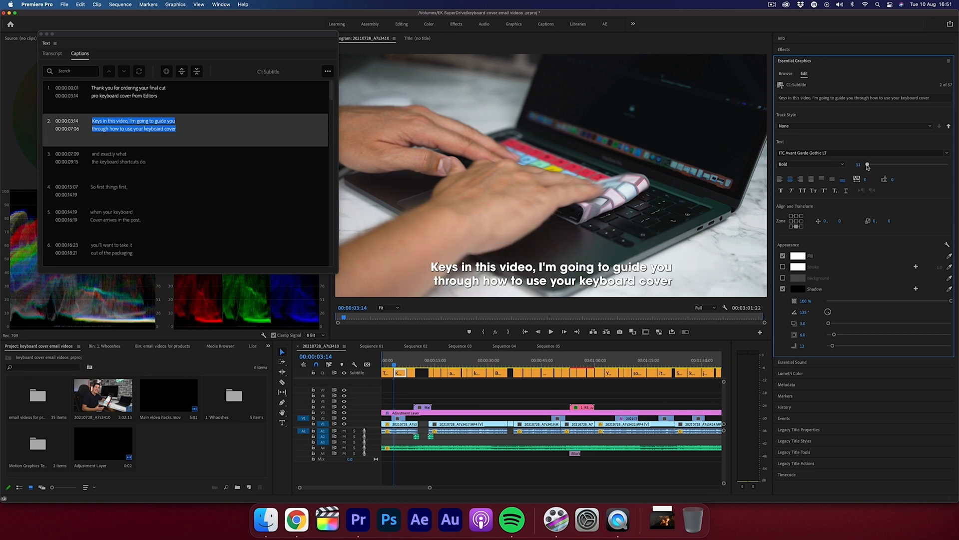
pyautogui.click(797, 256)
pyautogui.write('FDA447')
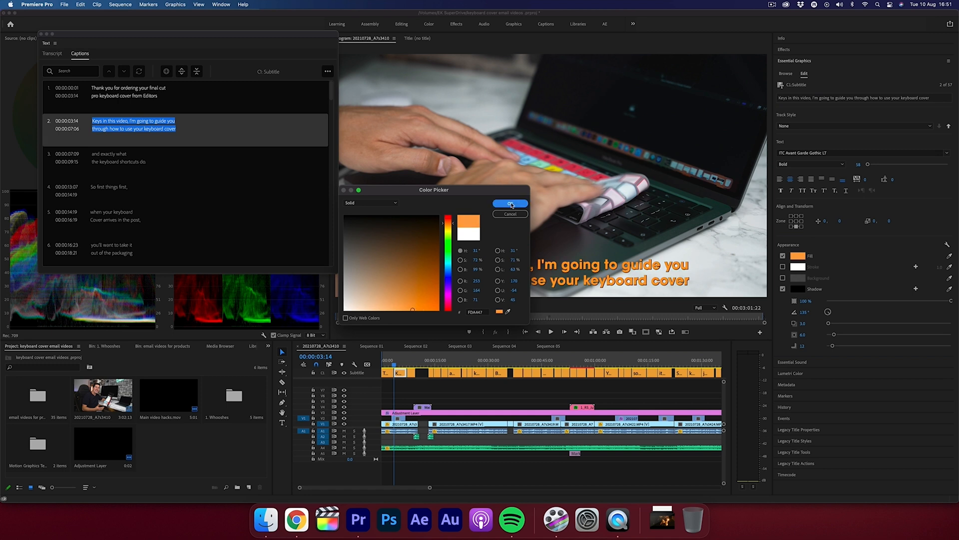
pyautogui.click(510, 204)
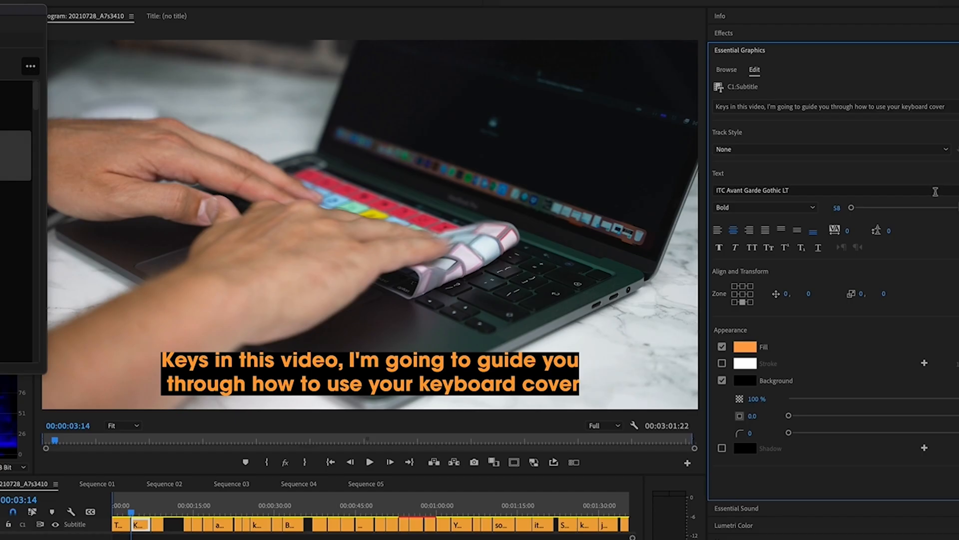
# - Save the subtitle look as a new track style named 'editors keys style 1'
pyautogui.click(832, 149)
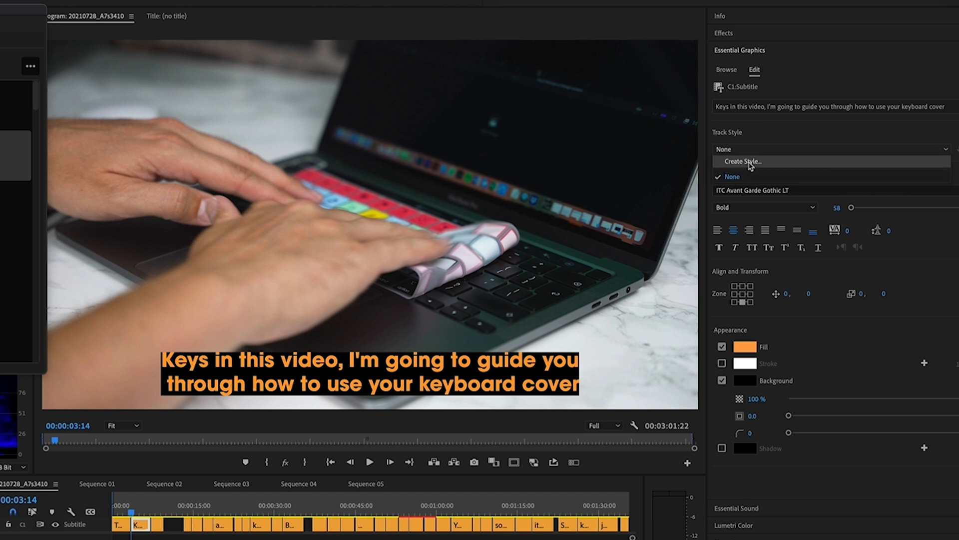
pyautogui.click(741, 161)
pyautogui.write('editors keys style')
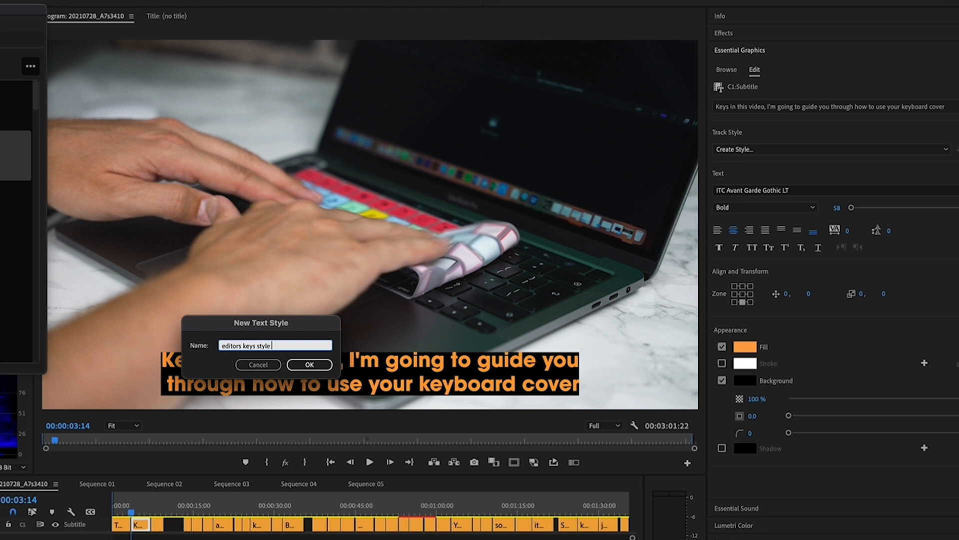
pyautogui.write('1')
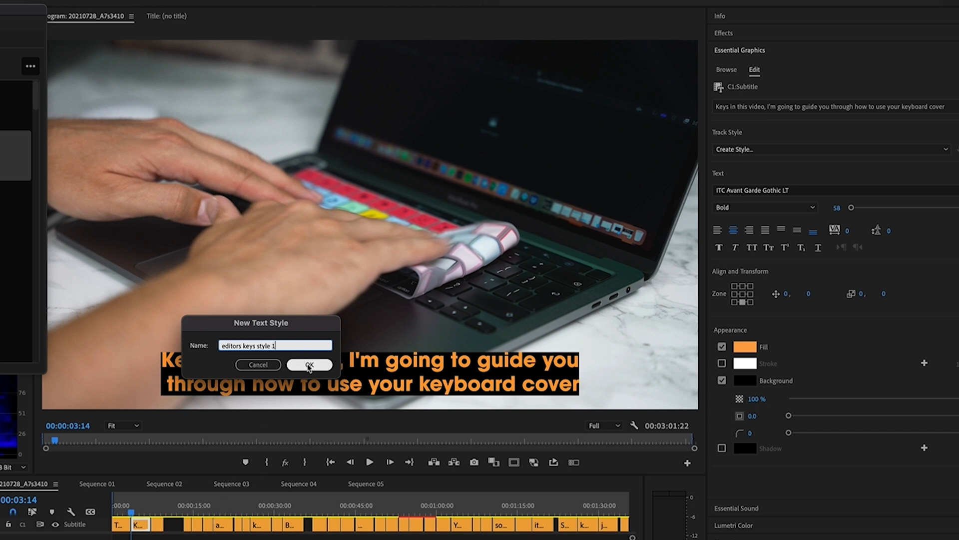
pyautogui.click(309, 364)
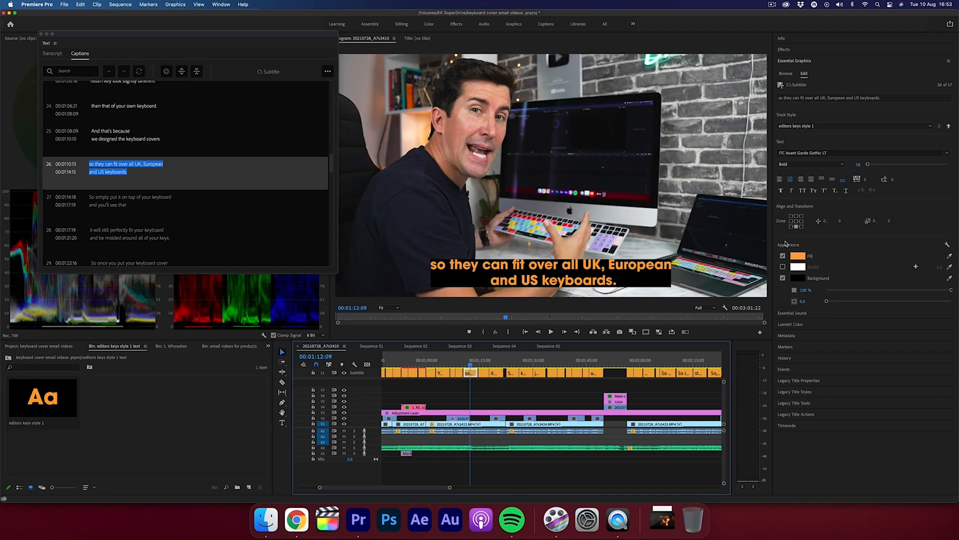
# - Push the track style's attributes to all captions on the subtitle track
pyautogui.click(783, 267)
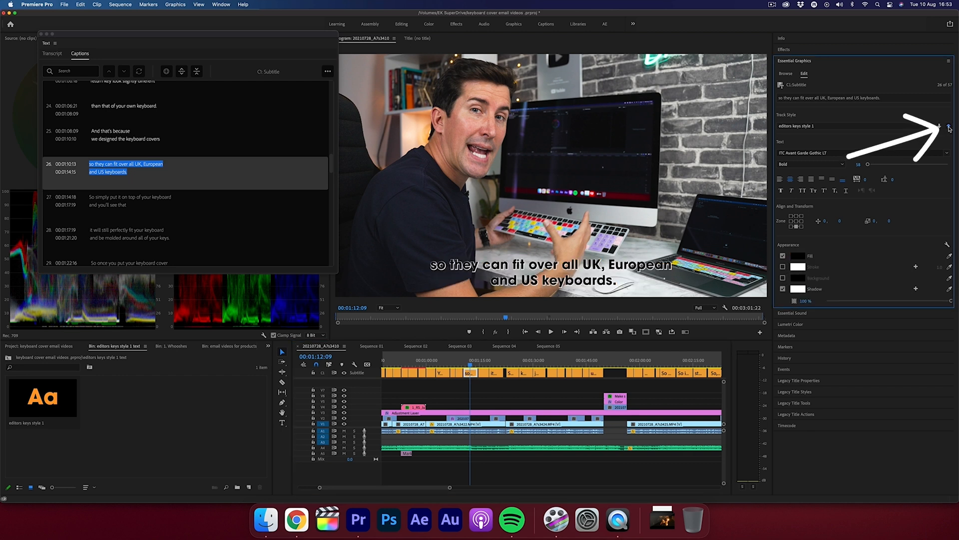
pyautogui.click(941, 126)
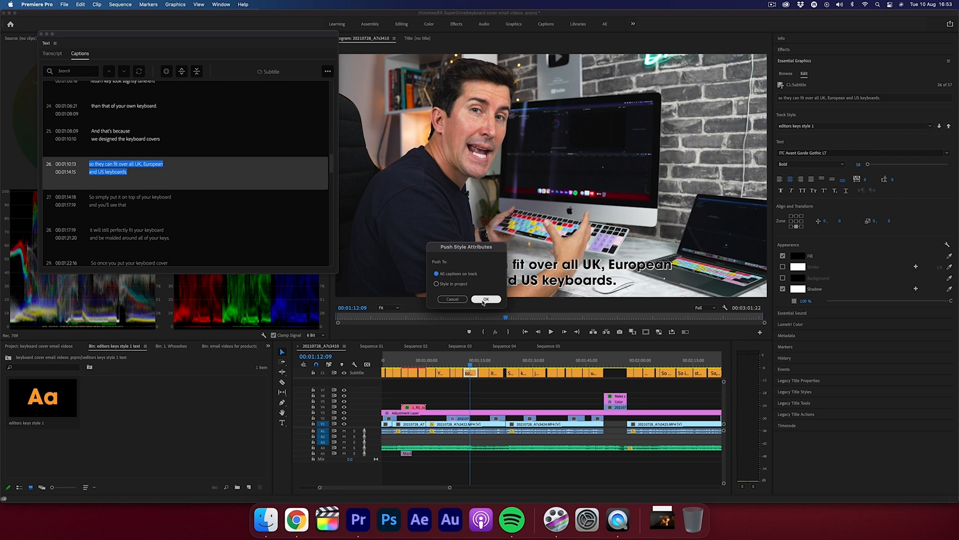
pyautogui.click(486, 298)
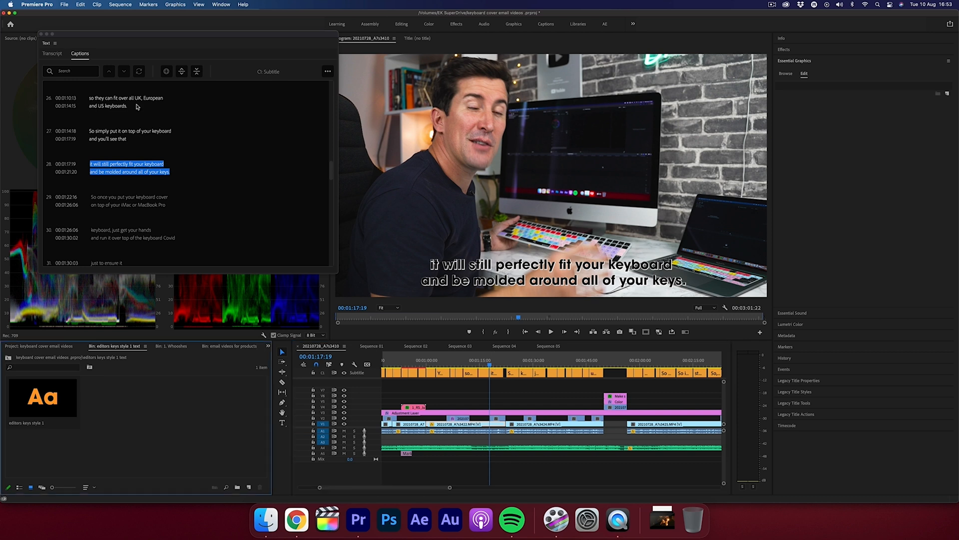
pyautogui.moveTo(95, 83)
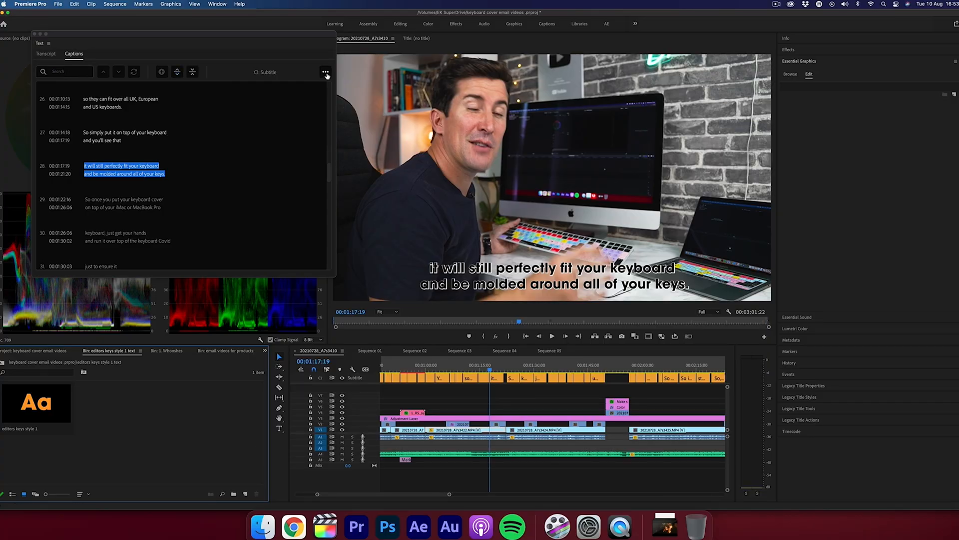
# - Review the caption panel's export options, then bring up the File commands to begin exporting
pyautogui.click(326, 72)
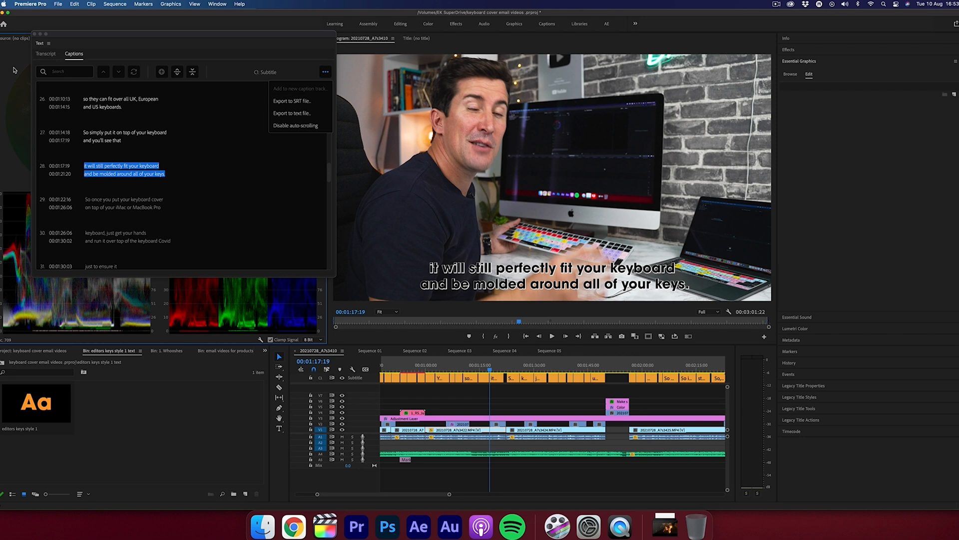
pyautogui.click(57, 4)
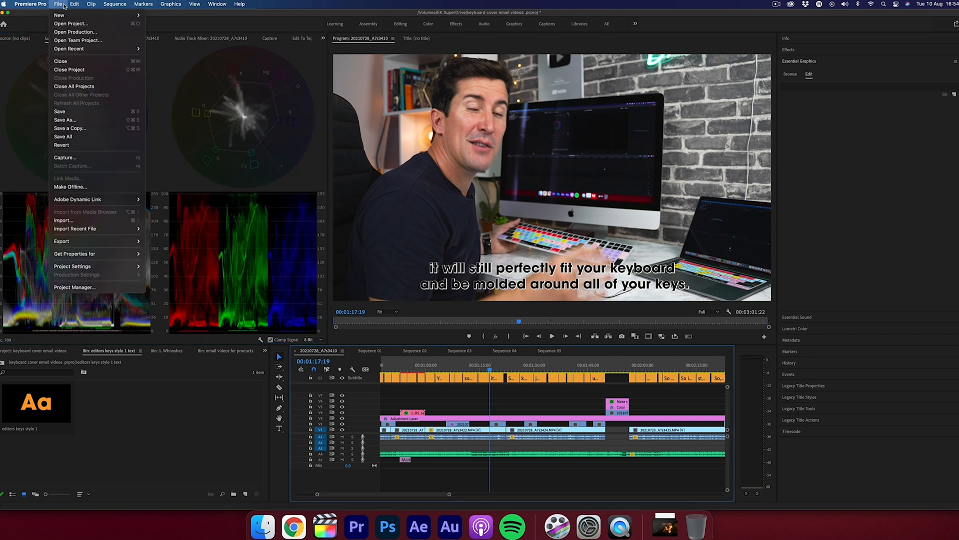
pyautogui.moveTo(62, 241)
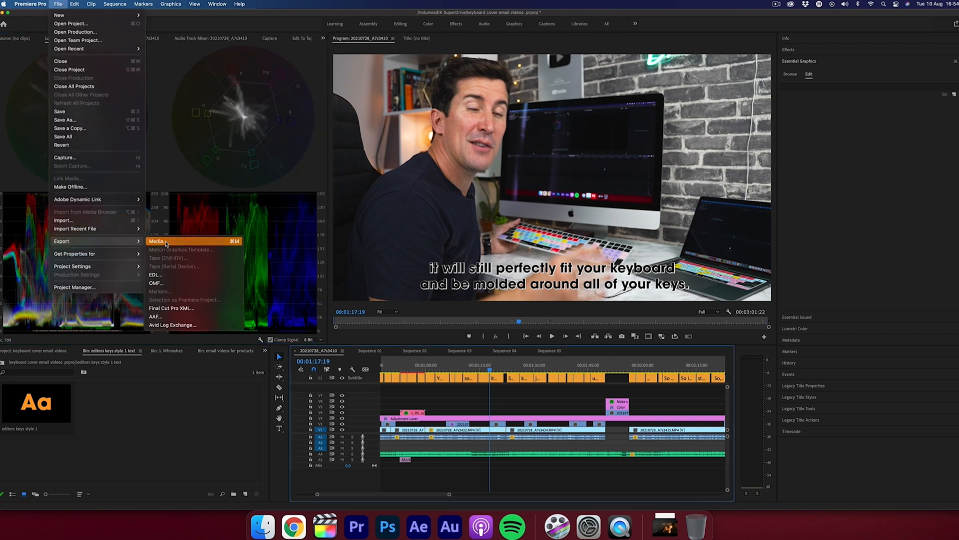
# - In the Export dialog's Captions settings, set Export Options to Burn Captions Into Video
pyautogui.click(157, 241)
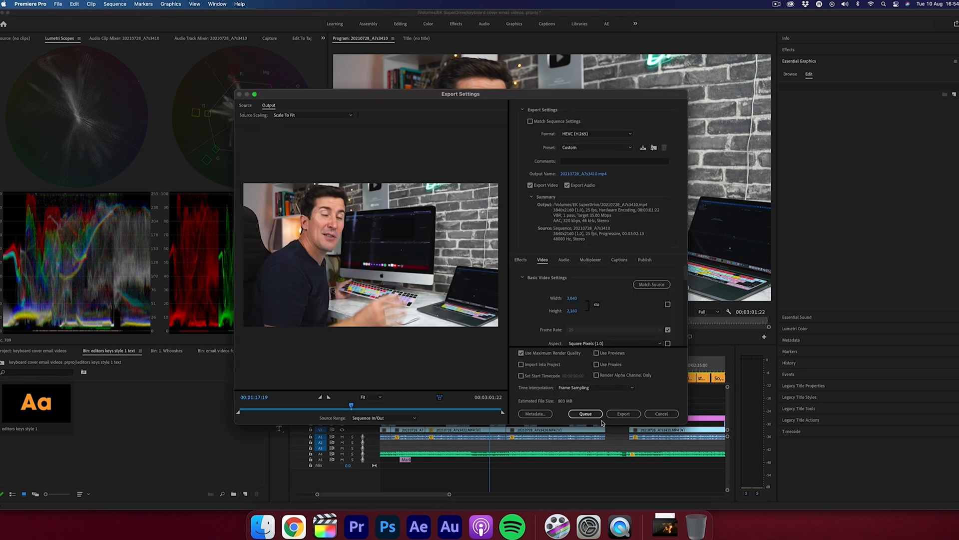
pyautogui.click(619, 259)
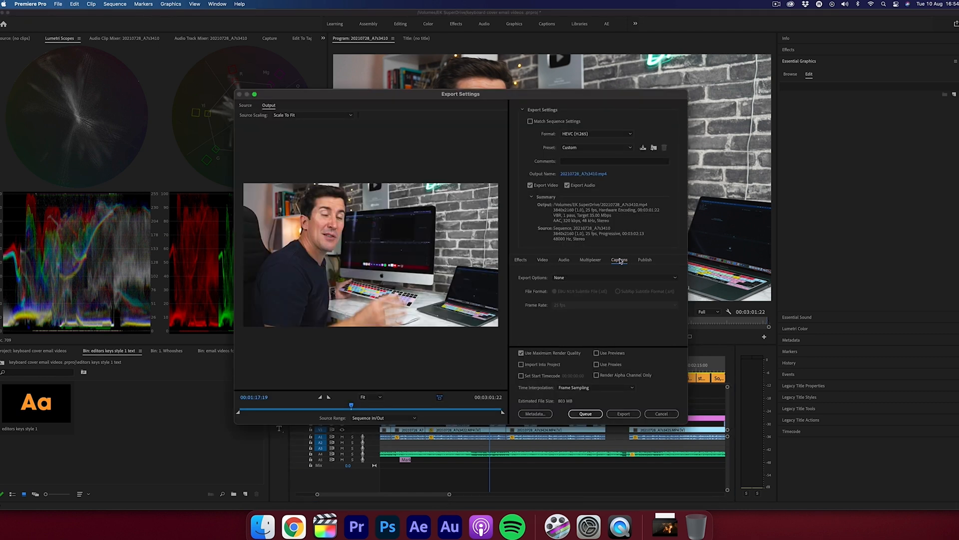
pyautogui.click(612, 277)
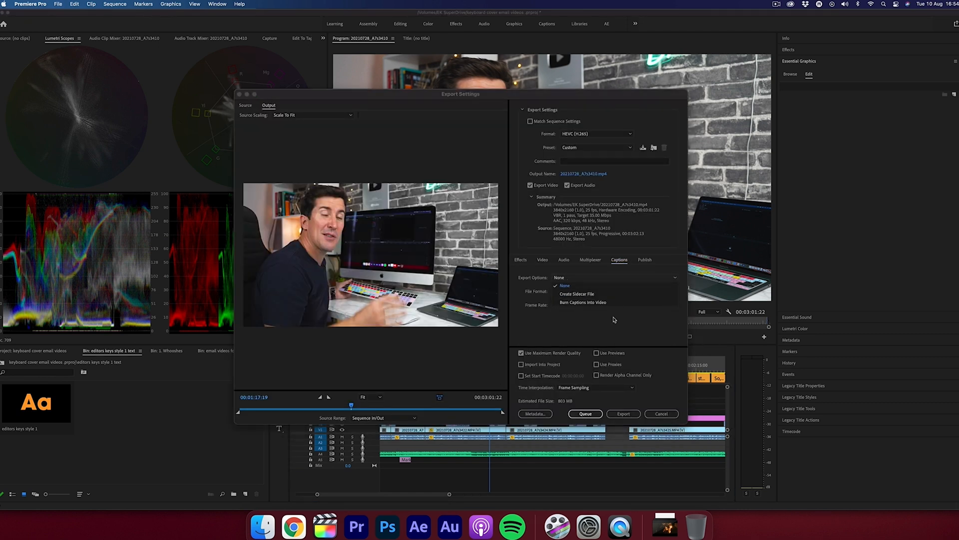
pyautogui.click(582, 302)
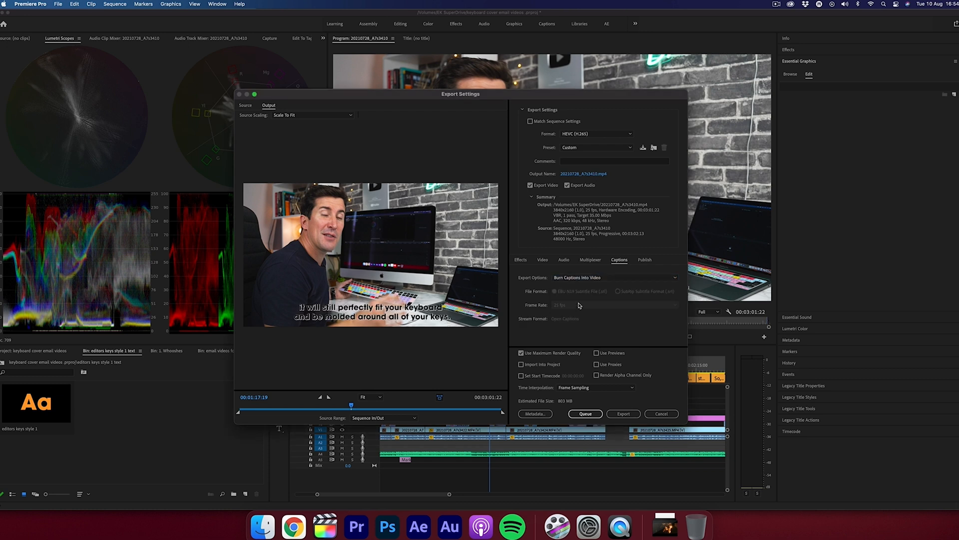
pyautogui.moveTo(545, 338)
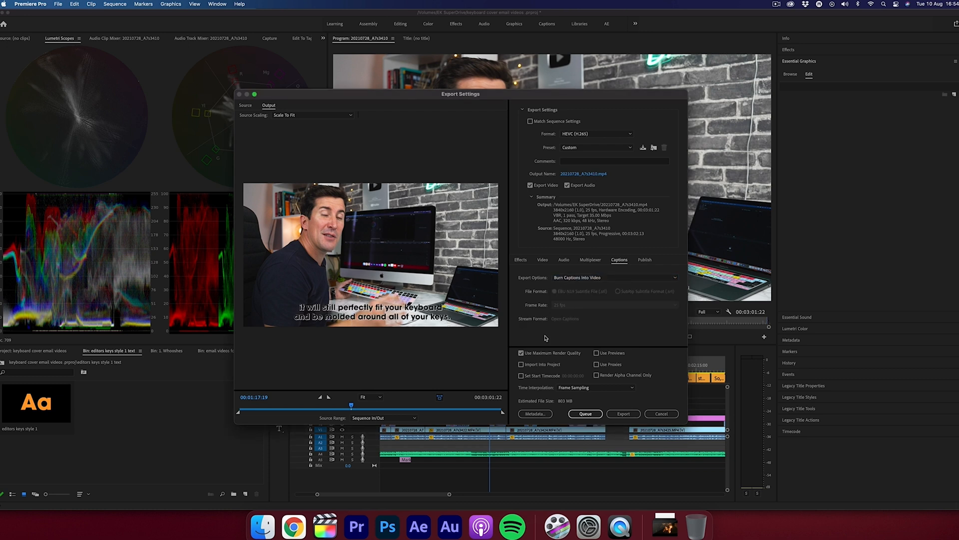